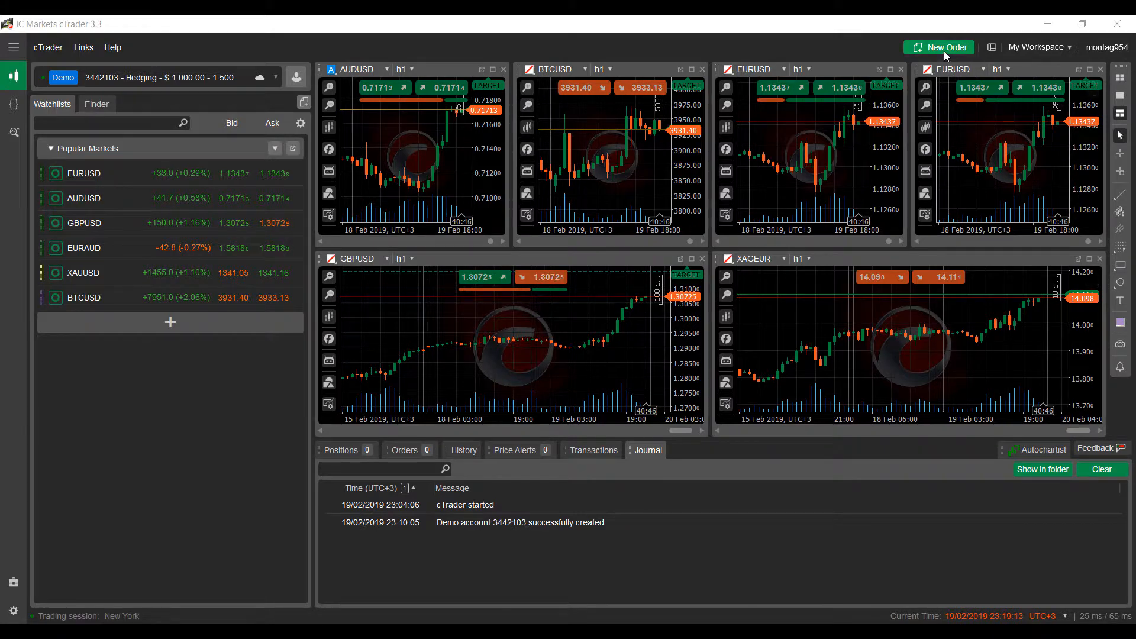
mouse_move(944, 55)
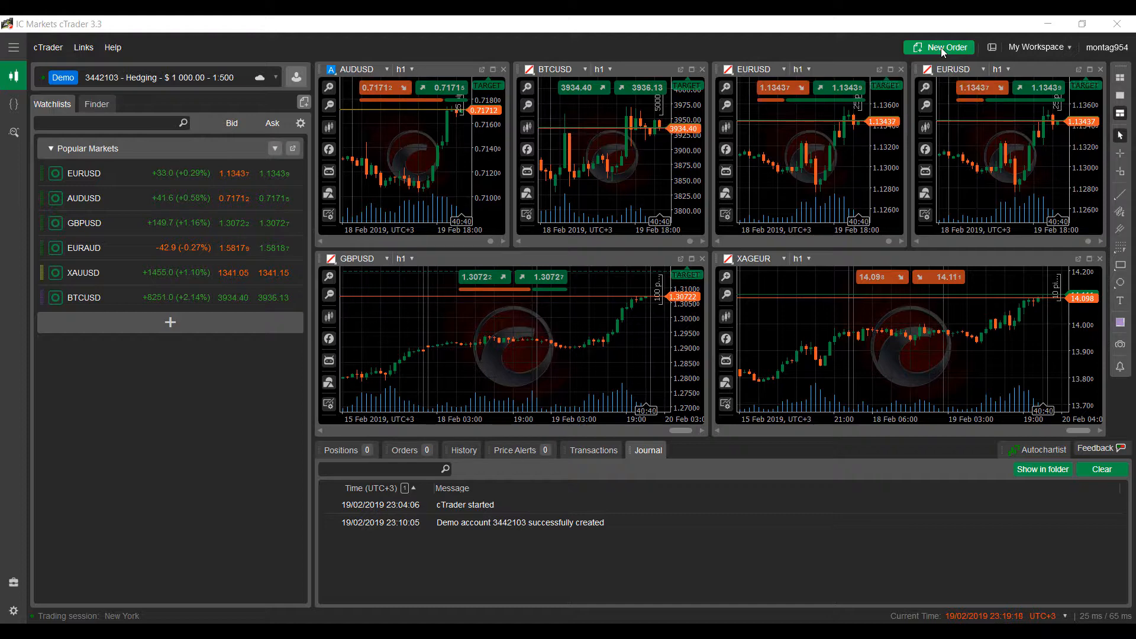
mouse_move(948, 48)
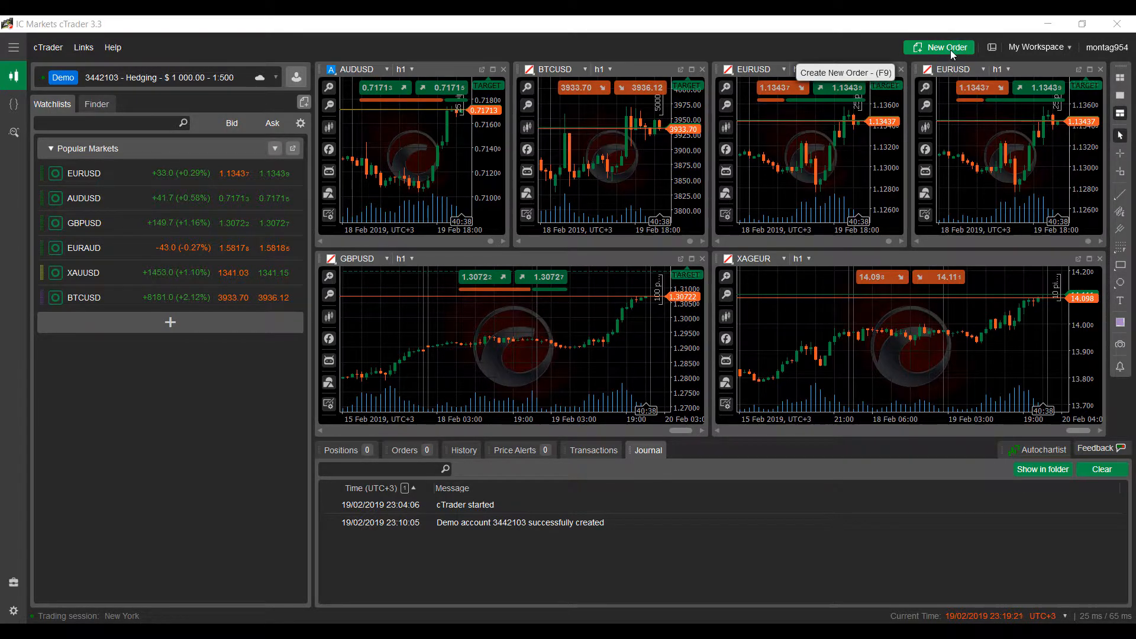
- Start a new EURUSD market order and browse the symbol list through forex, metals, indices, oil and crypto
left_click(939, 47)
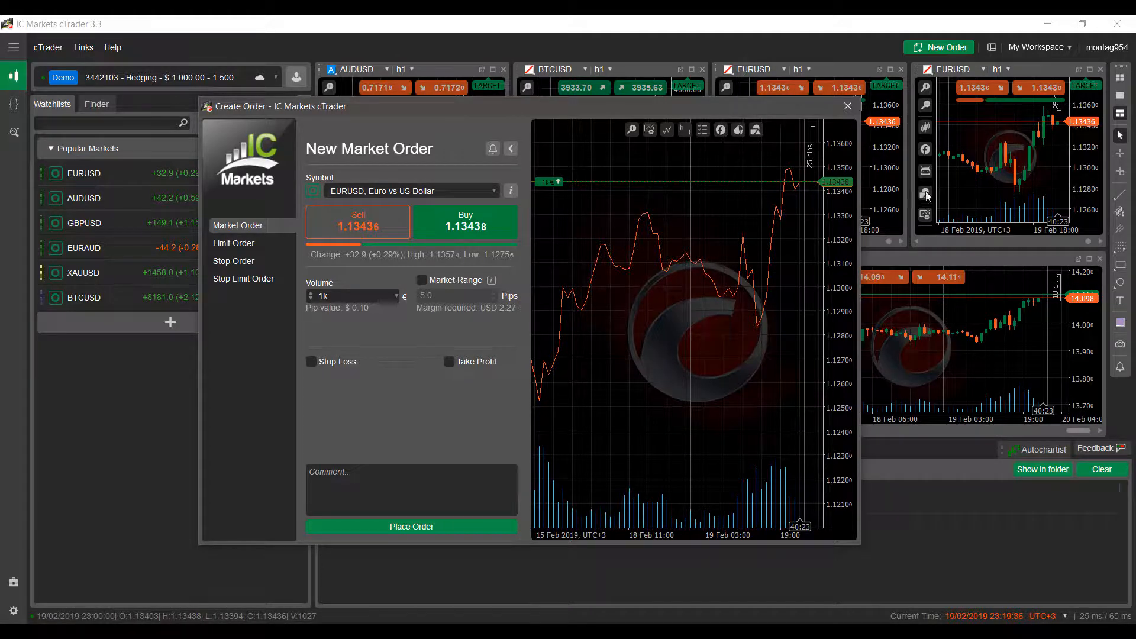
mouse_move(580, 193)
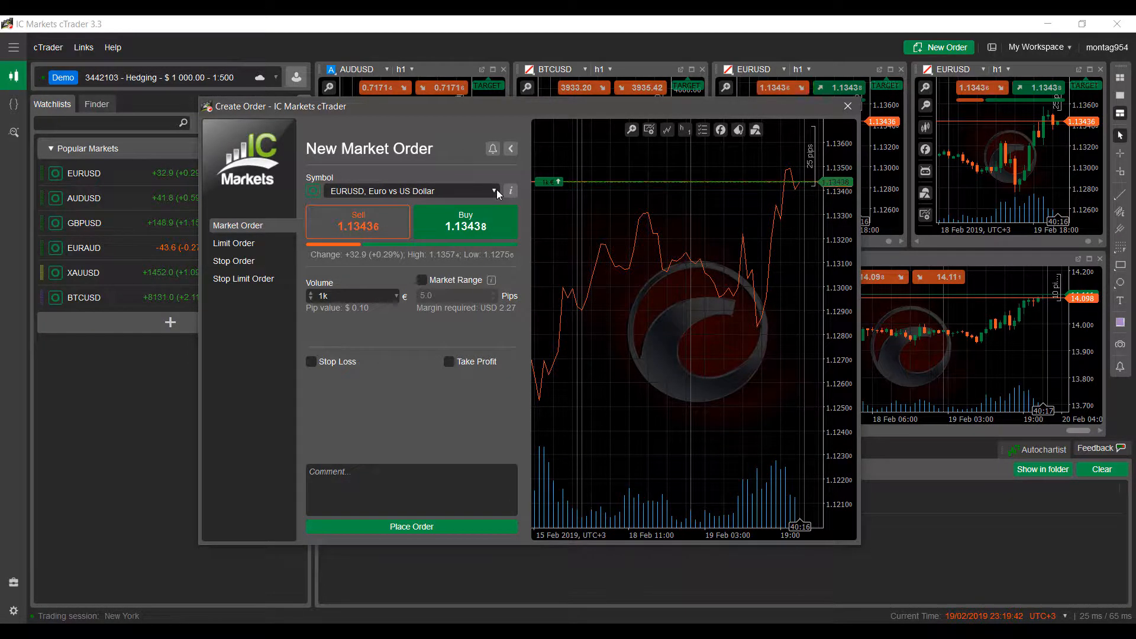
left_click(492, 190)
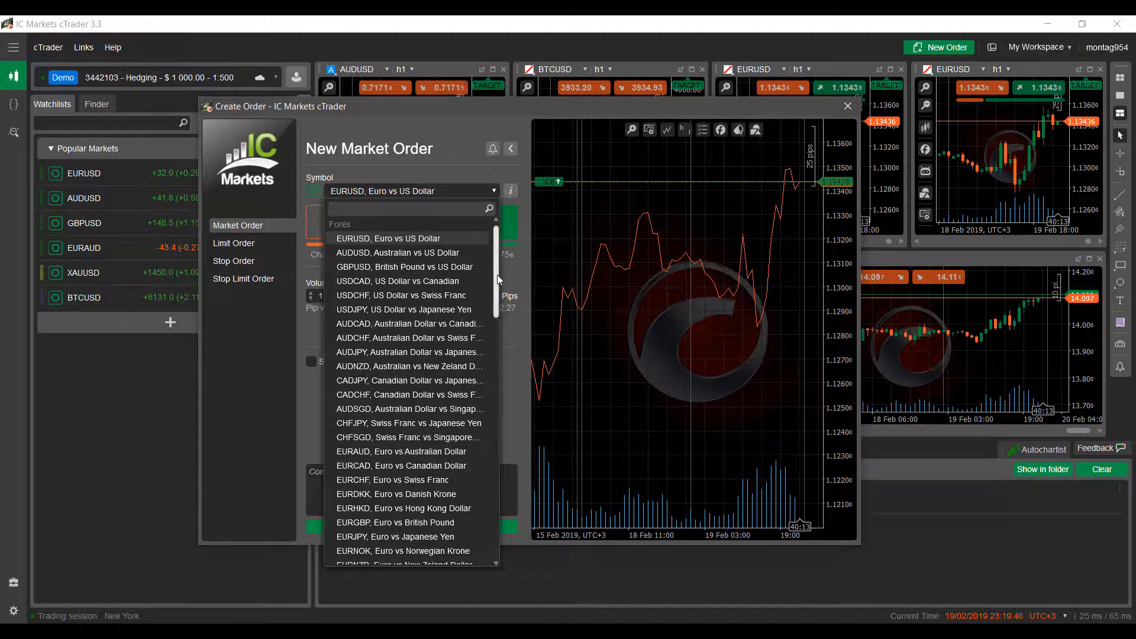
scroll("down", 3)
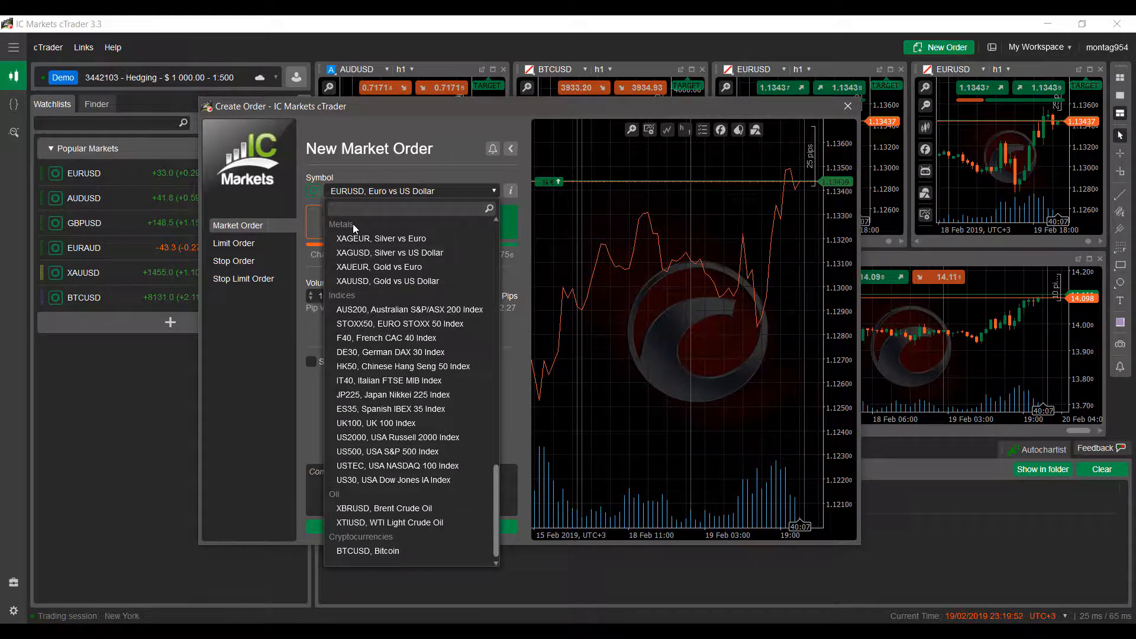
scroll("up", 3)
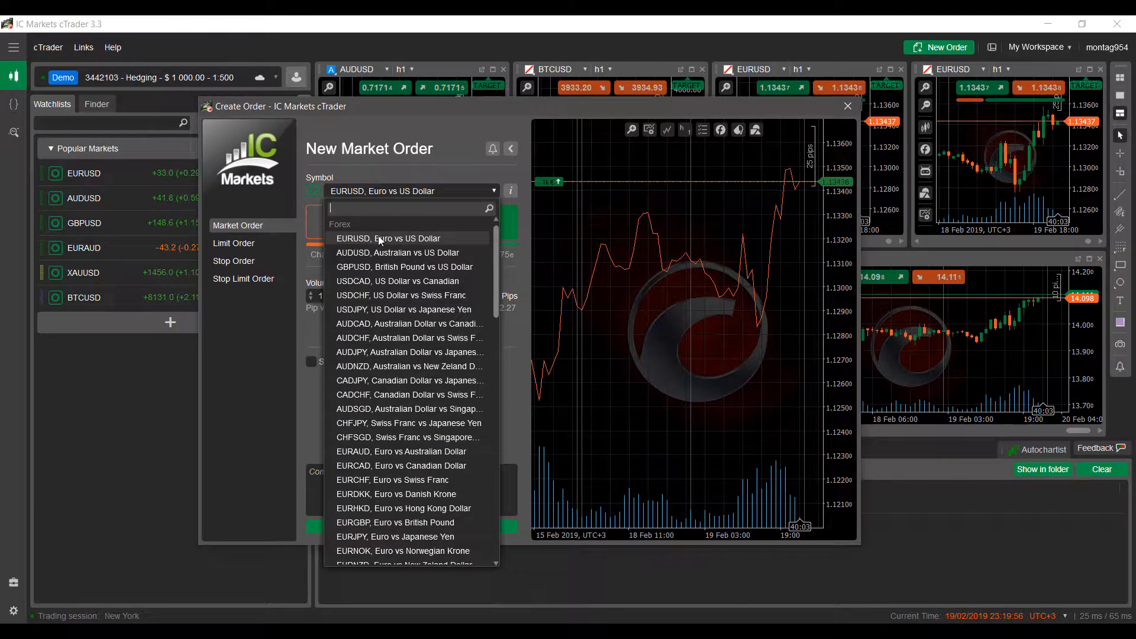
- Keep EURUSD from the symbol list, bump volume to 2k and back down to 1k
left_click(389, 238)
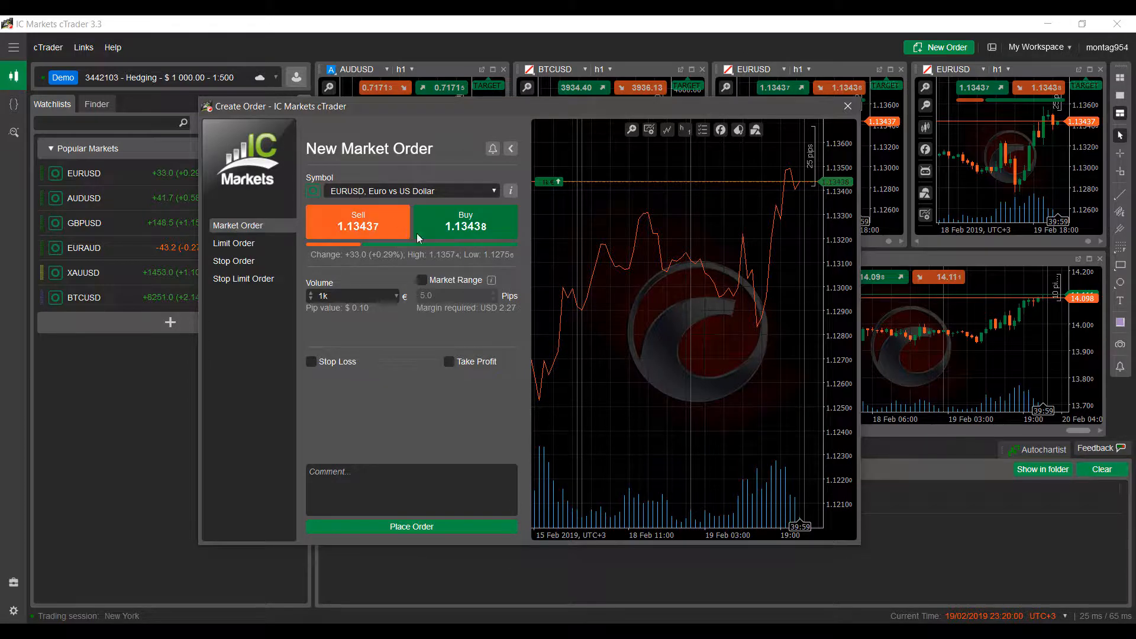
mouse_move(358, 221)
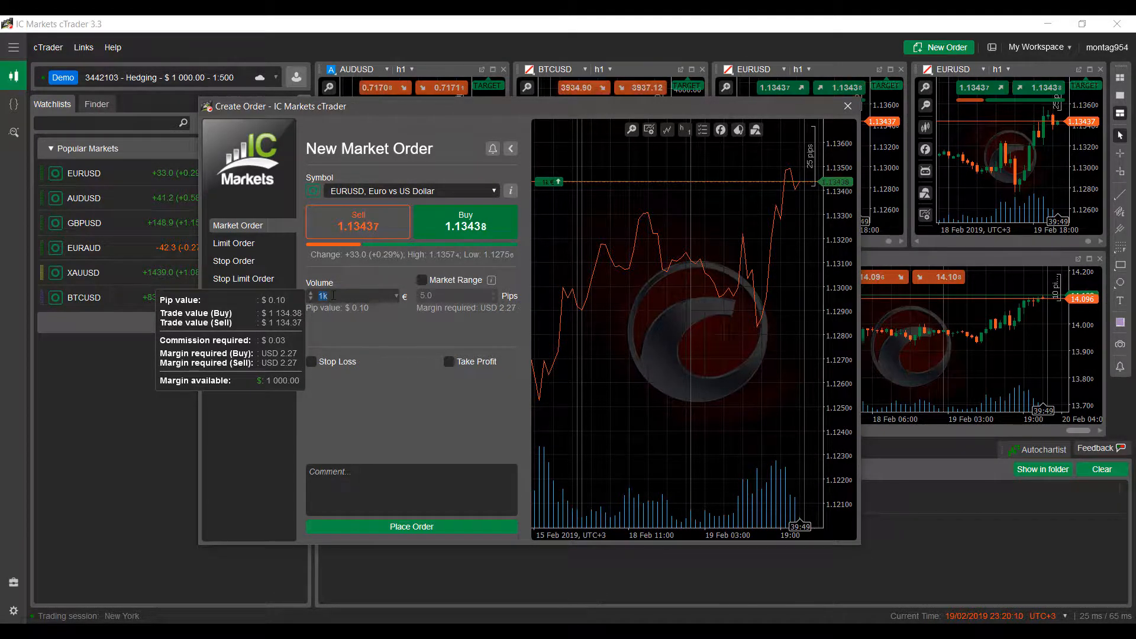
left_click(311, 292)
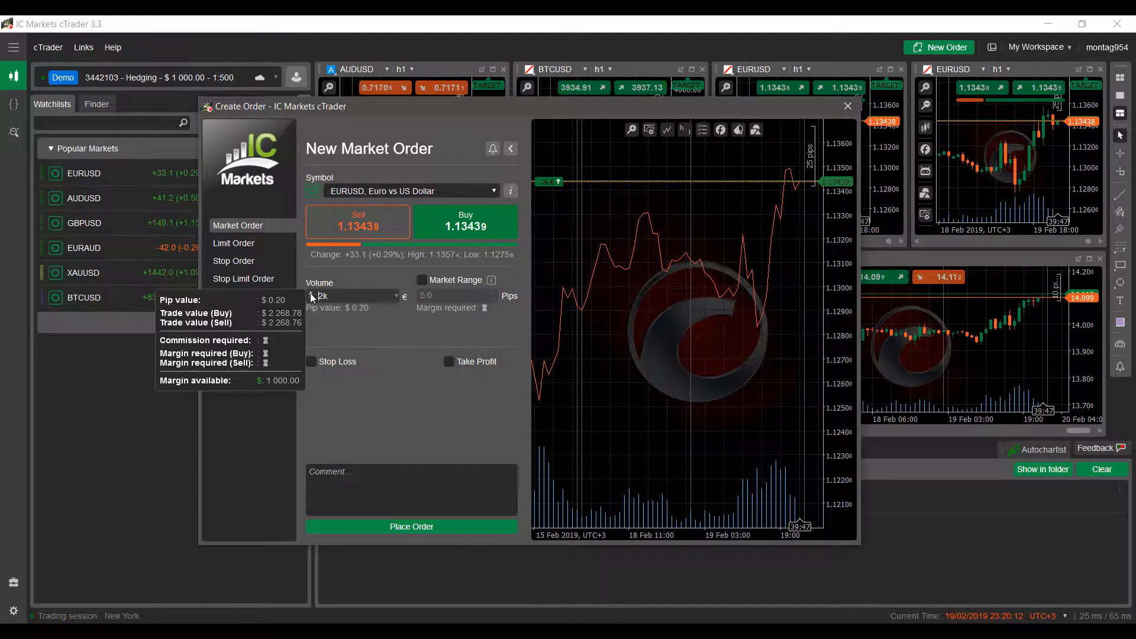
left_click(312, 300)
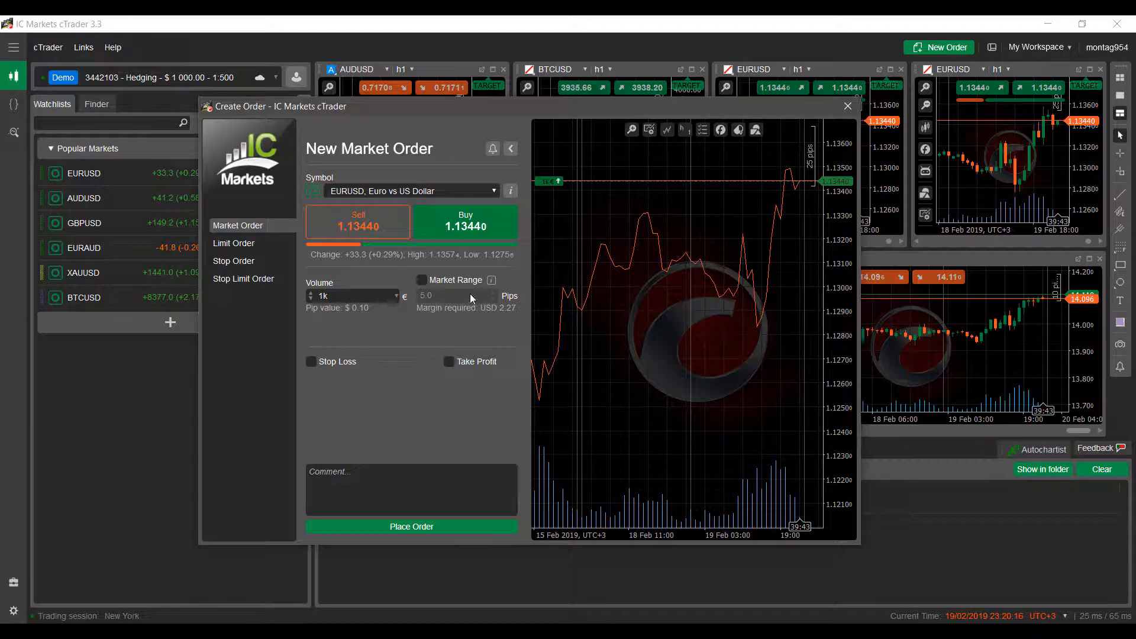
mouse_move(498, 280)
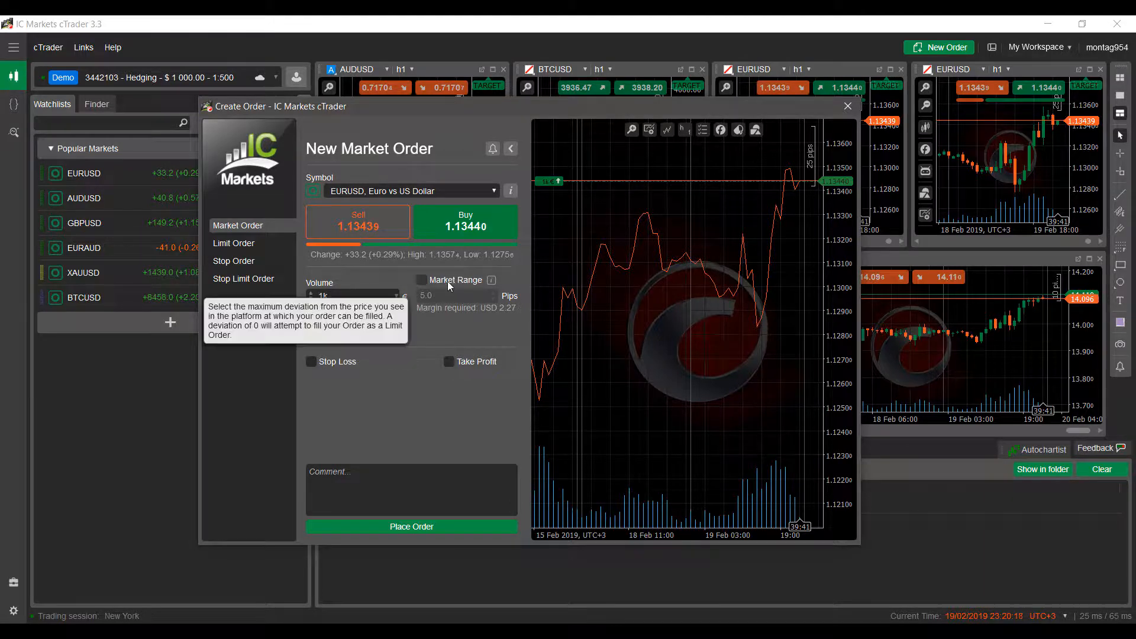
left_click(422, 279)
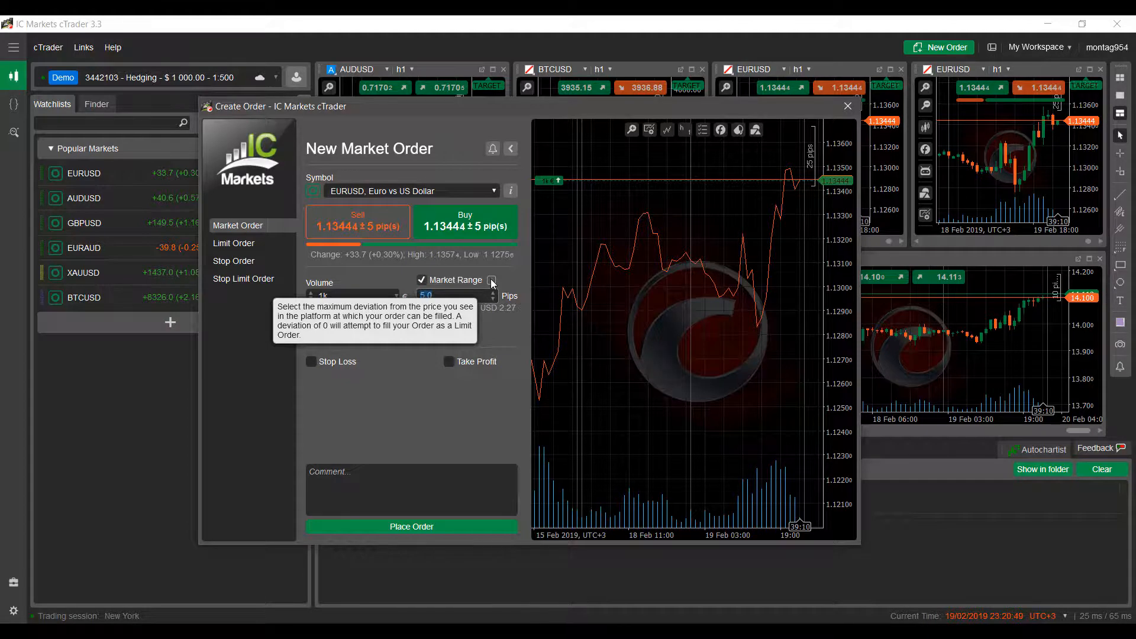
mouse_move(450, 285)
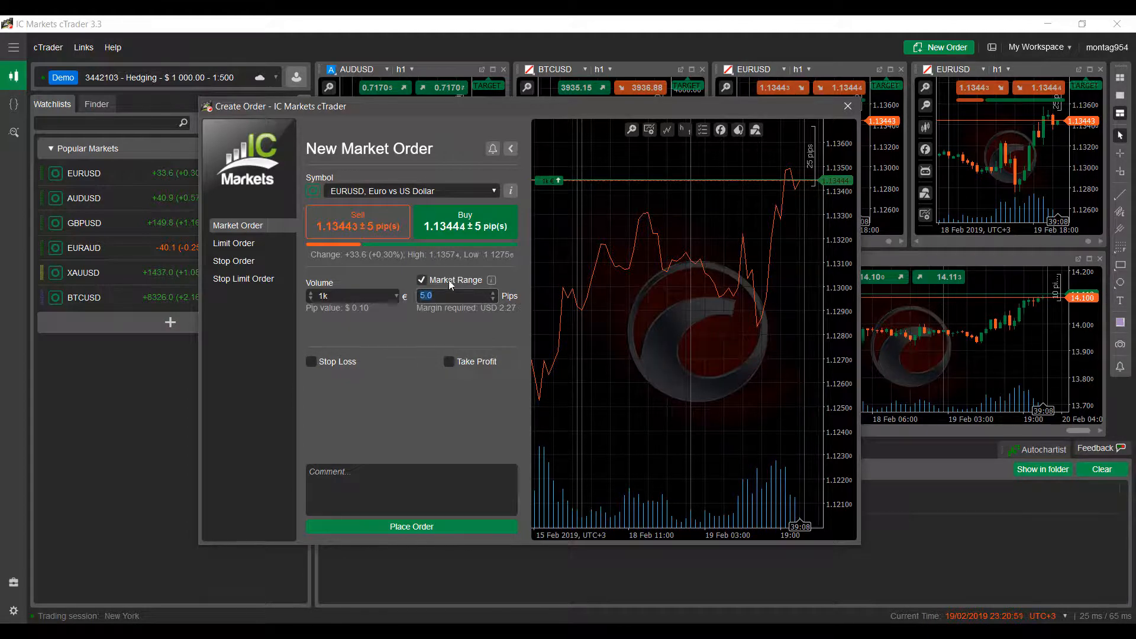
mouse_move(491, 258)
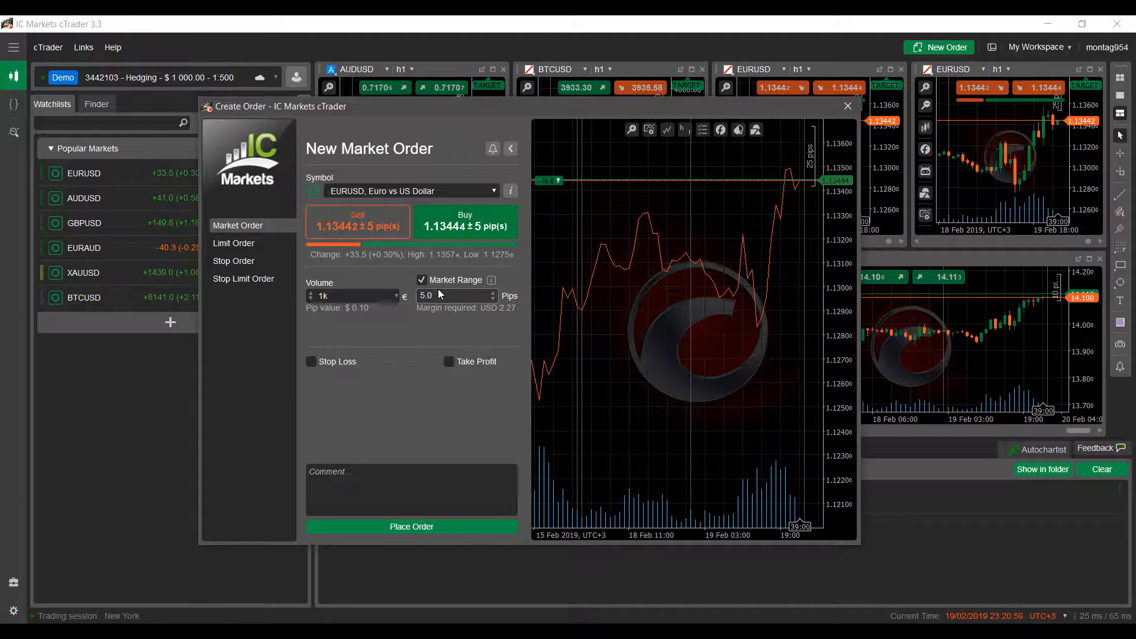
left_click(453, 295)
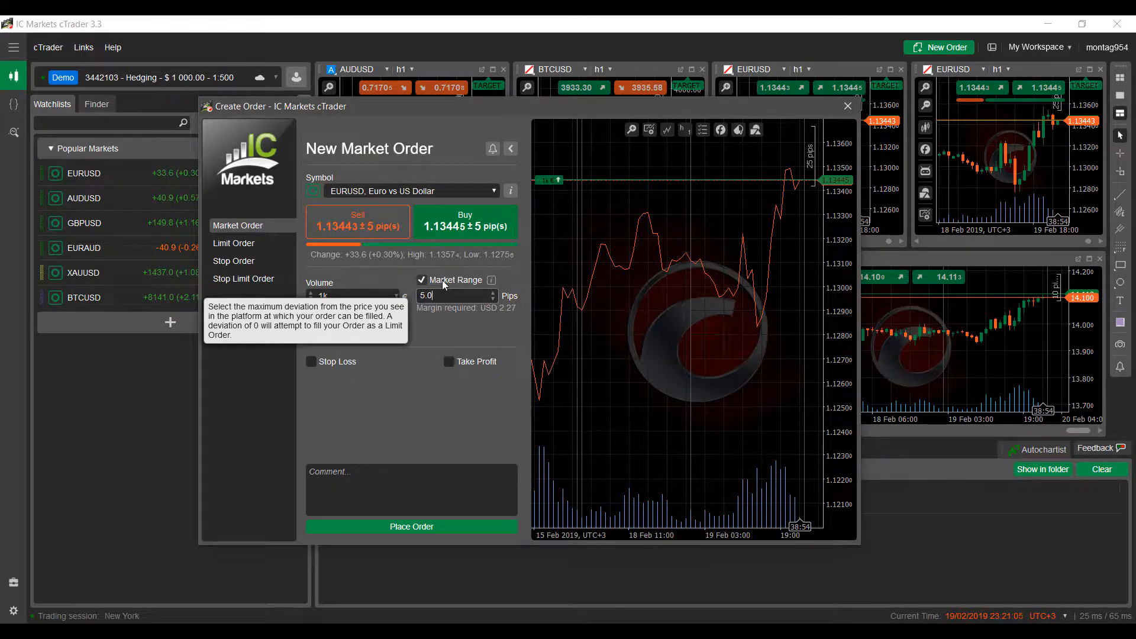
left_click(421, 279)
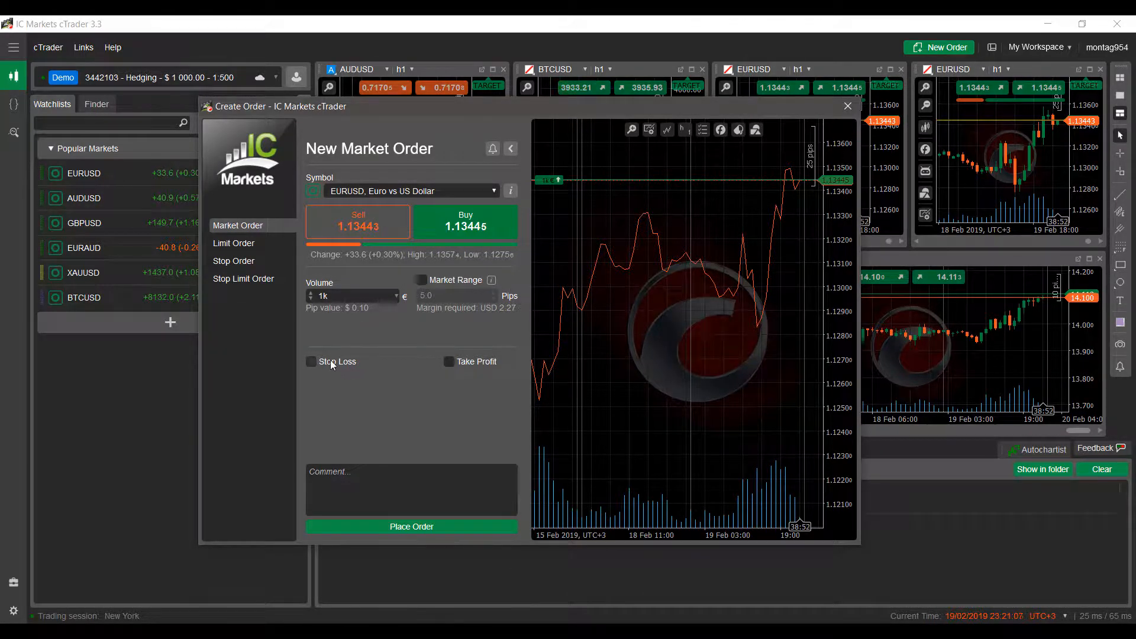
- Enable a -15 pip stop loss on the EURUSD market order (est. price 1.13294)
left_click(311, 362)
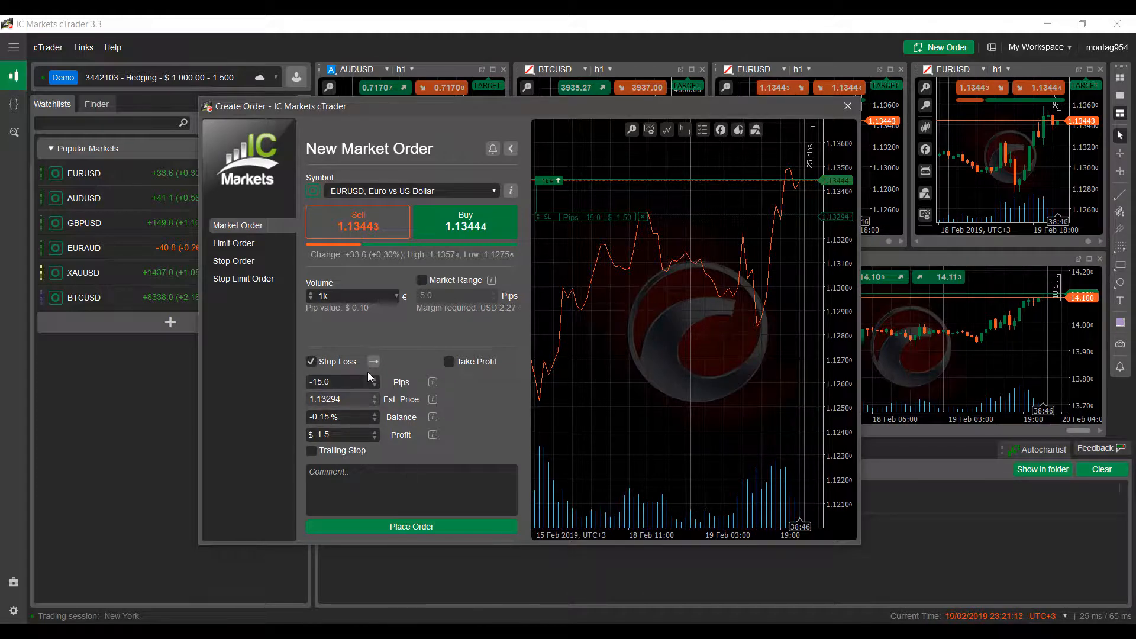
left_click(341, 434)
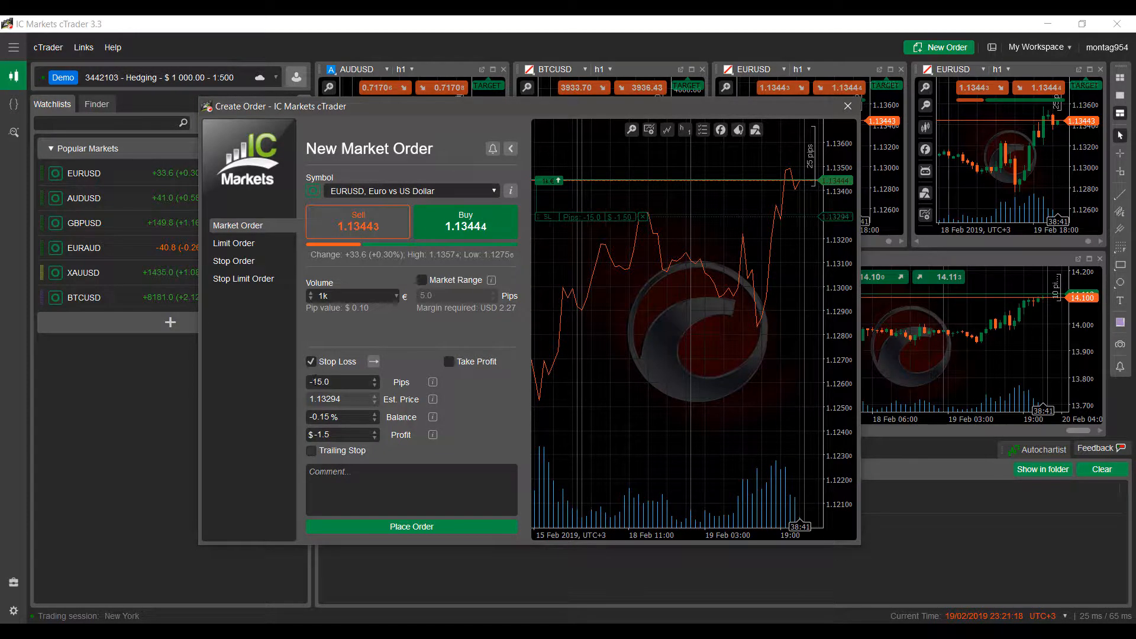
- Switch the order's protection from stop loss to a 15-pip take profit (est. 1.13594)
left_click(449, 362)
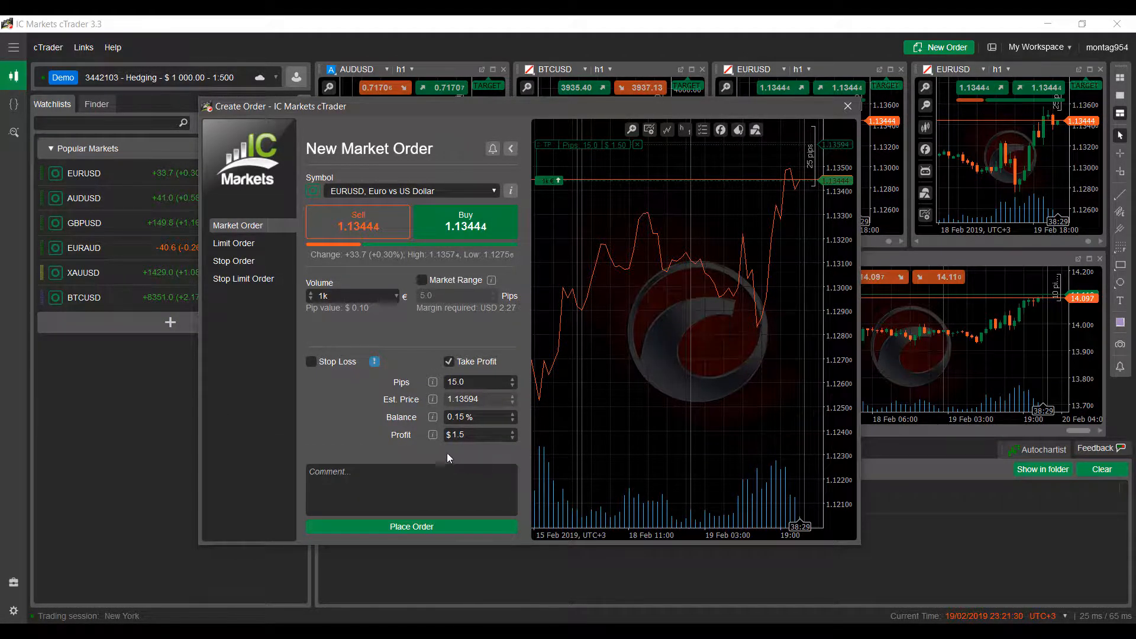
mouse_move(413, 395)
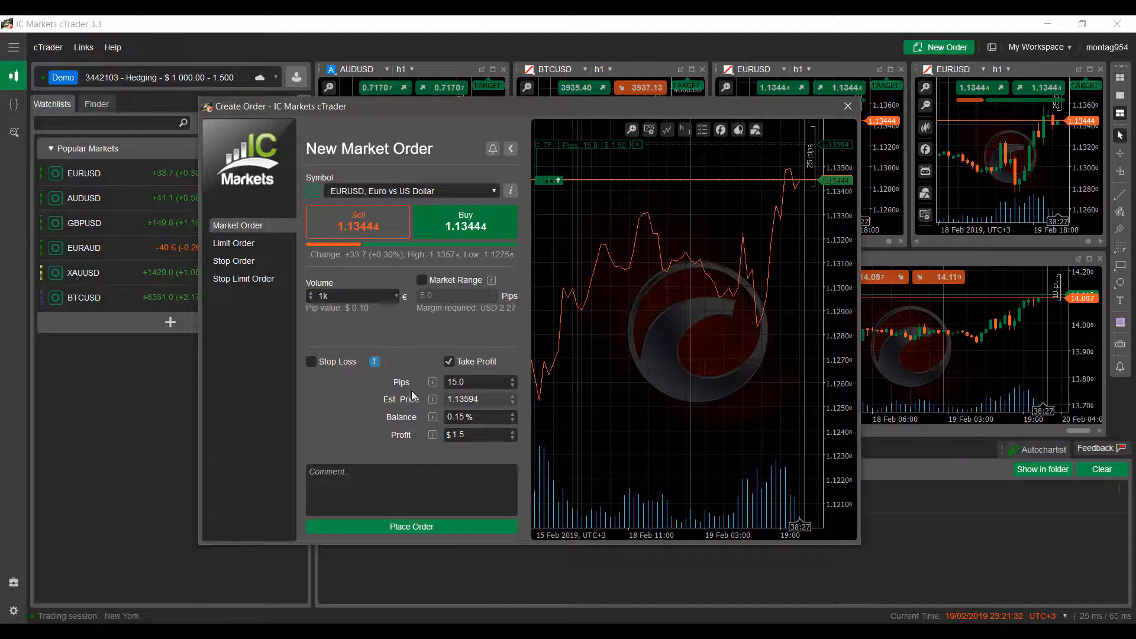
mouse_move(434, 382)
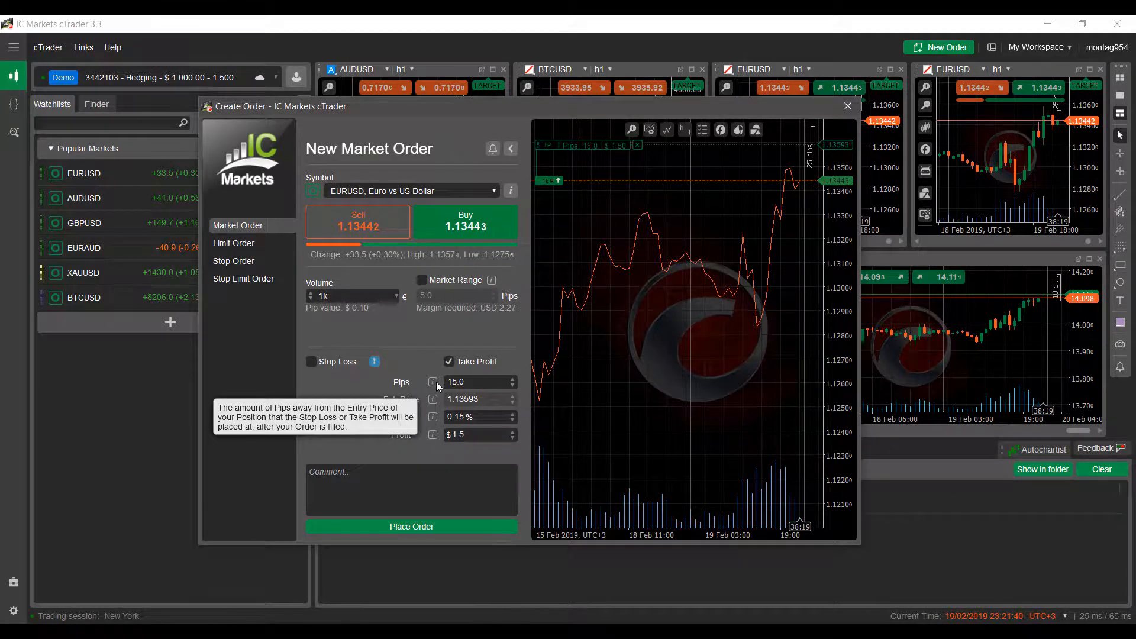
mouse_move(435, 253)
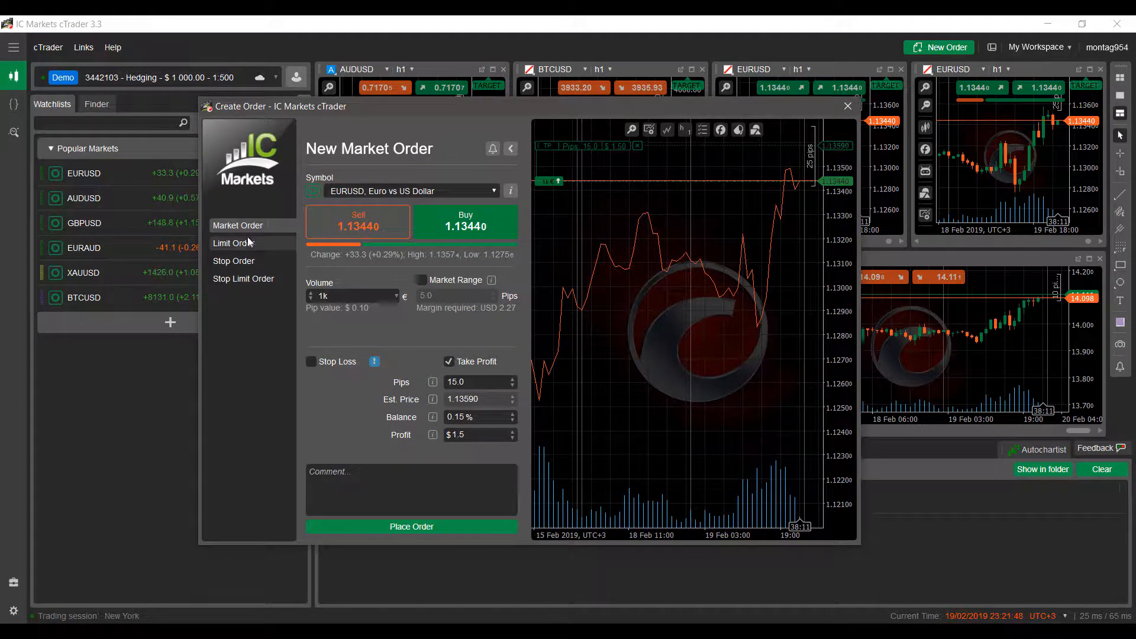
- Flip through the limit, stop and stop limit order forms, ending on the EURUSD limit order at 1.13438
left_click(233, 242)
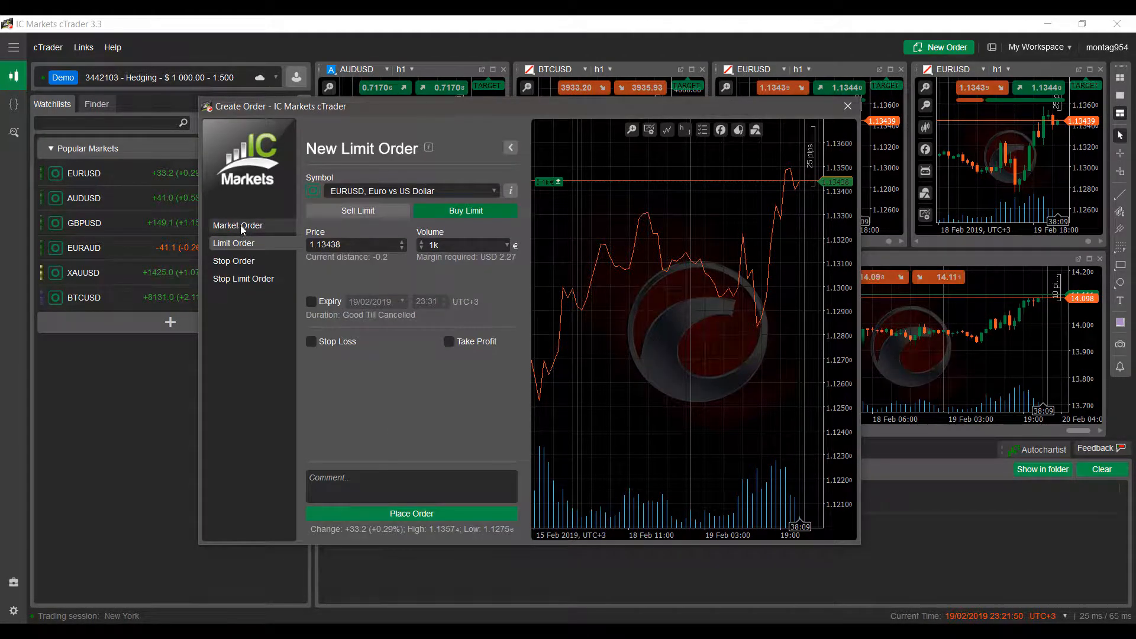
left_click(234, 260)
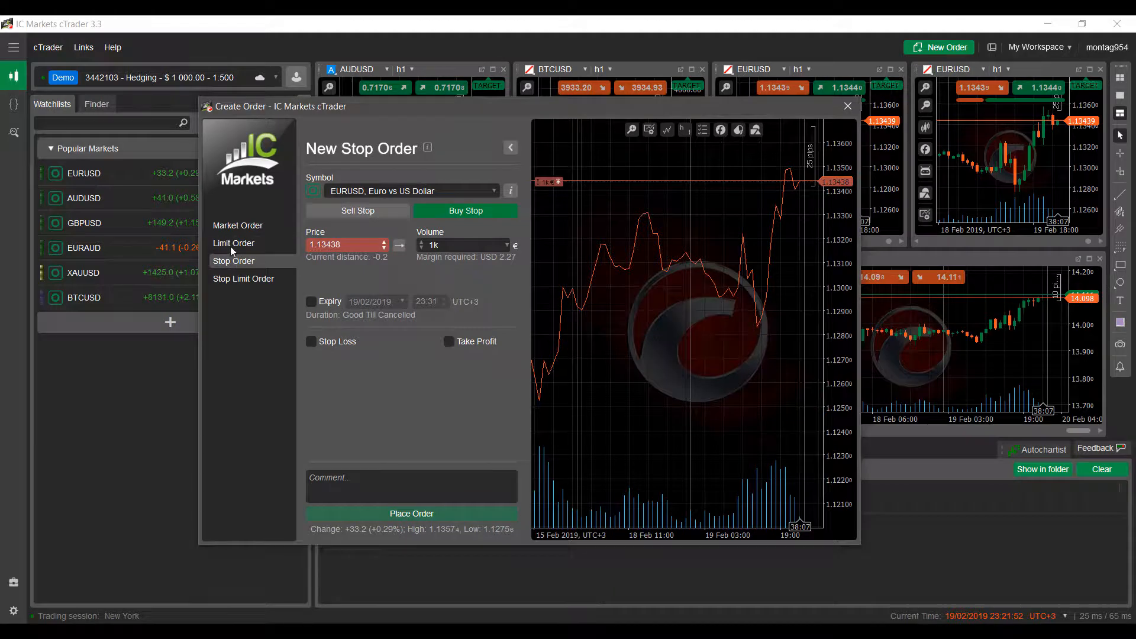
left_click(244, 278)
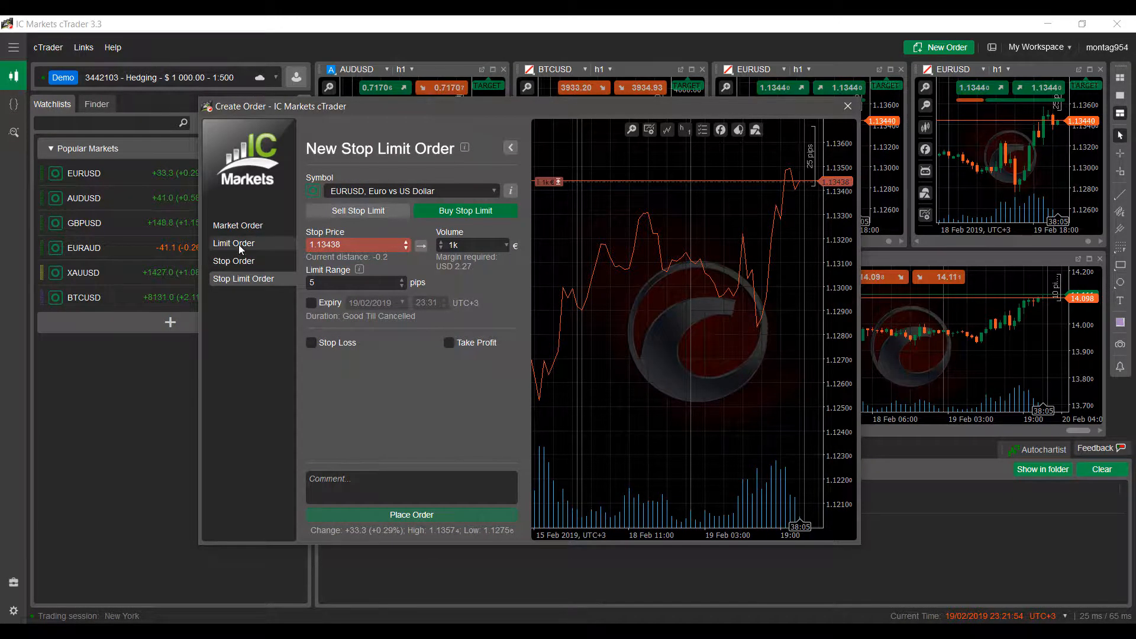
left_click(235, 243)
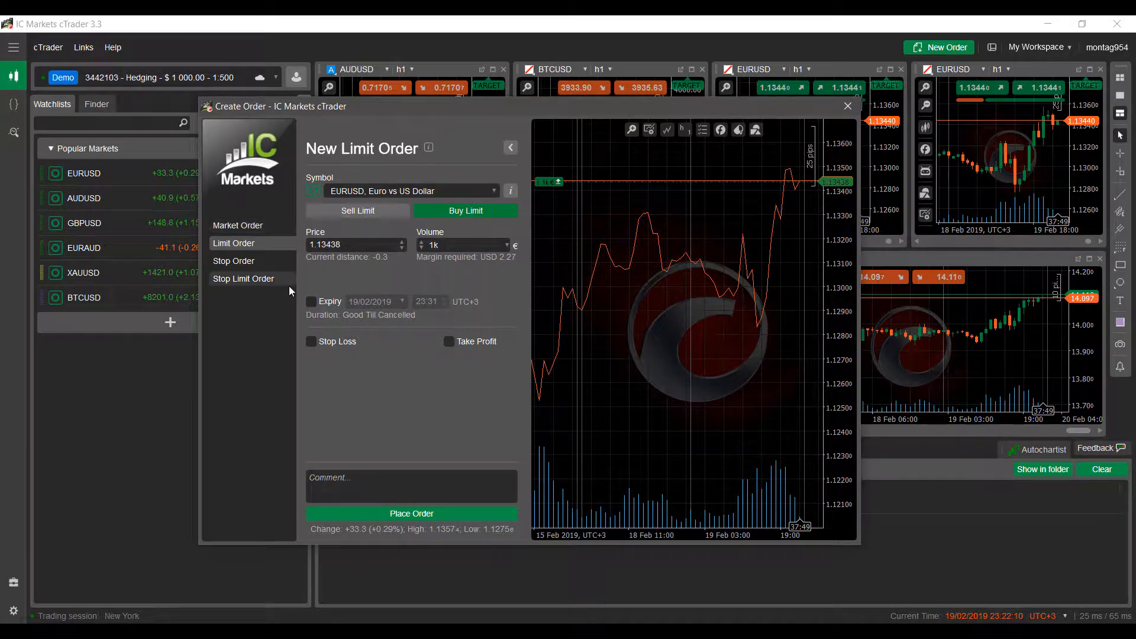
mouse_move(215, 312)
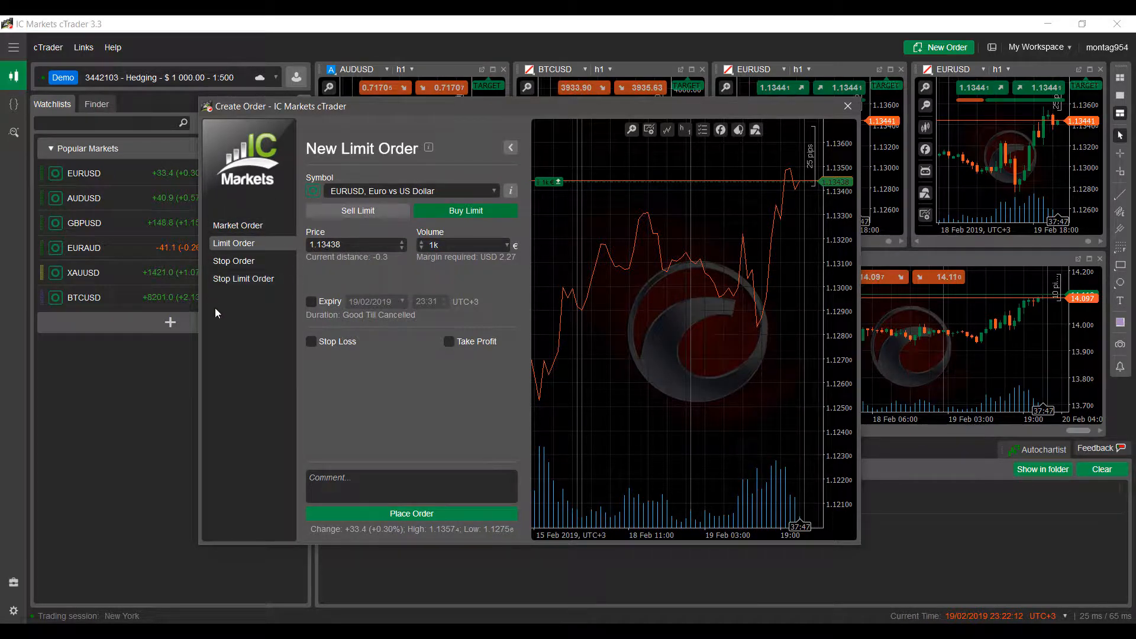
- Enable expiry on the EURUSD limit order, then move to the stop order form
left_click(312, 301)
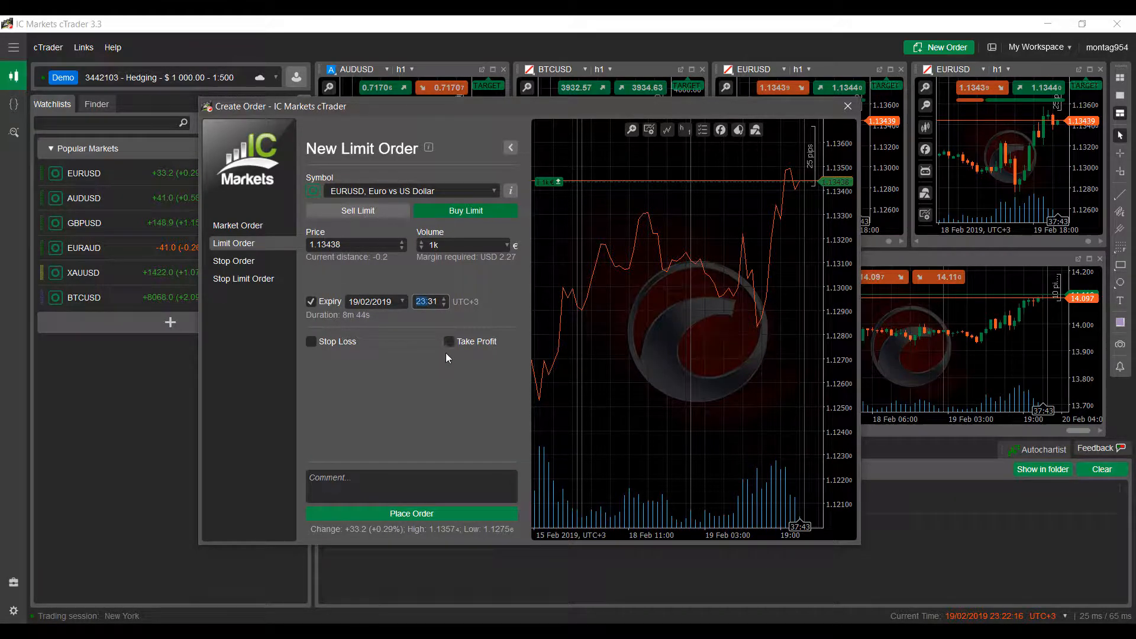
mouse_move(311, 341)
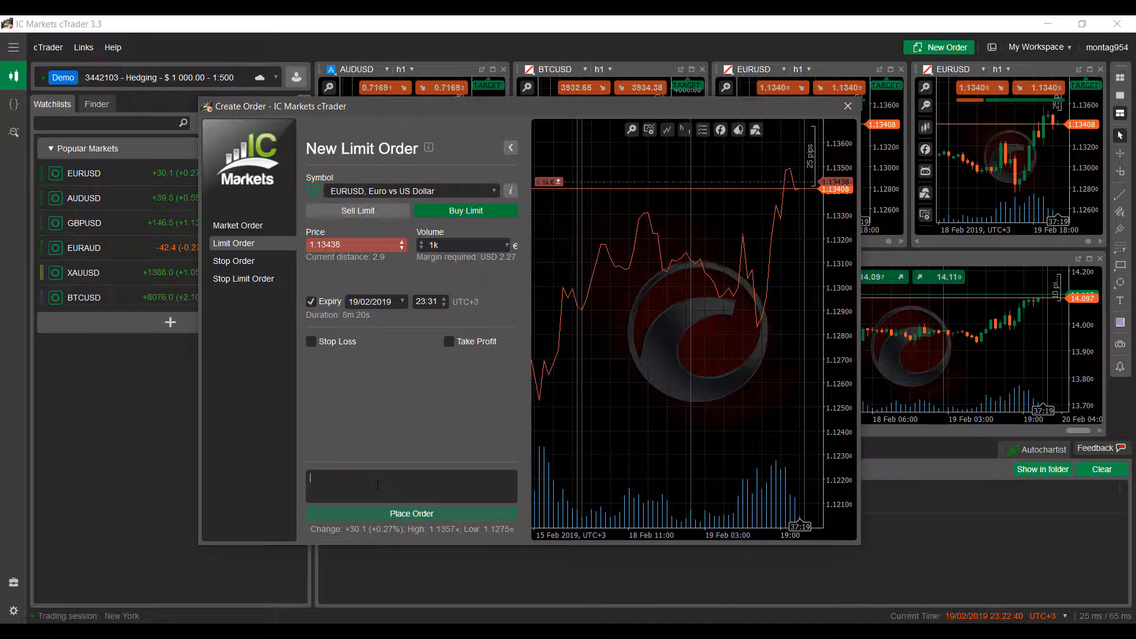
left_click(234, 260)
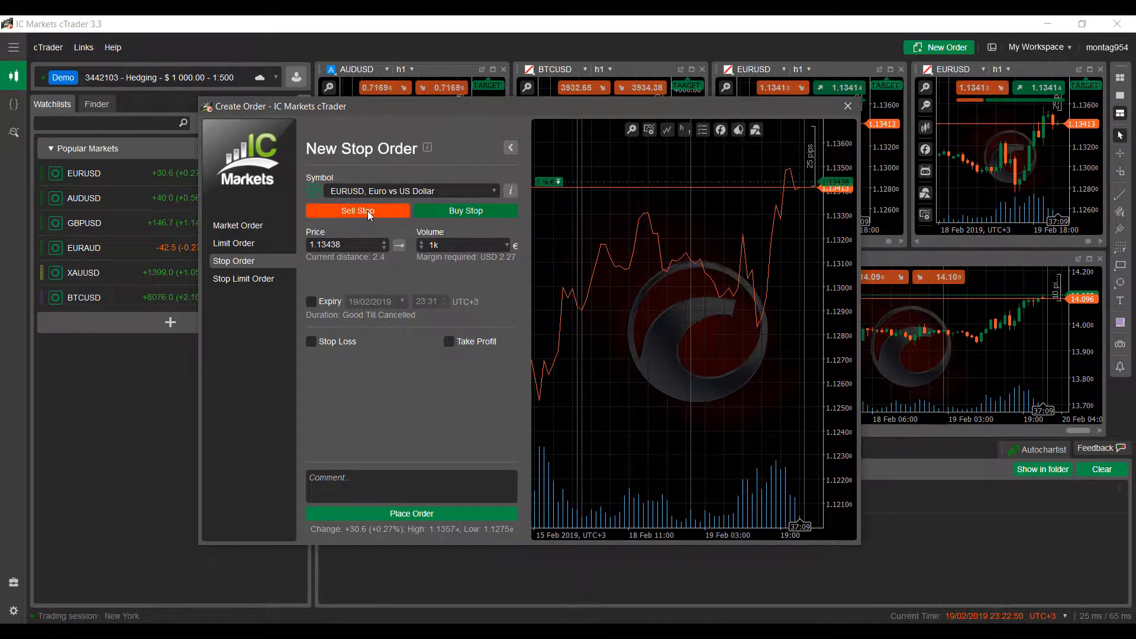
- Make the stop order a sell, view the stop limit form, and close Create Order without placing anything
left_click(356, 210)
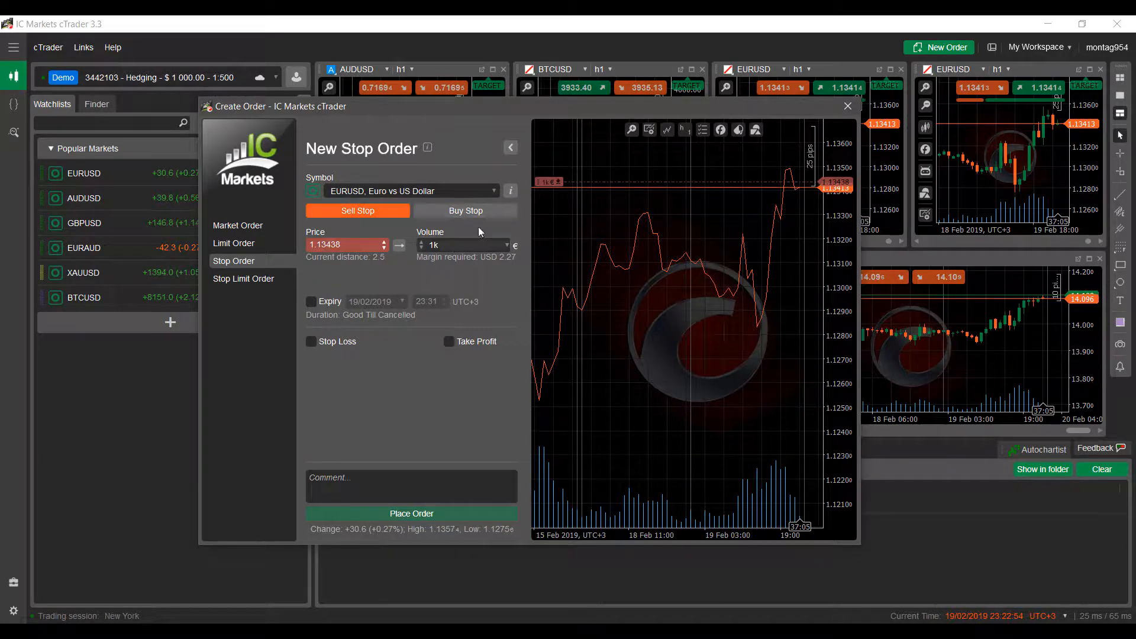
mouse_move(348, 269)
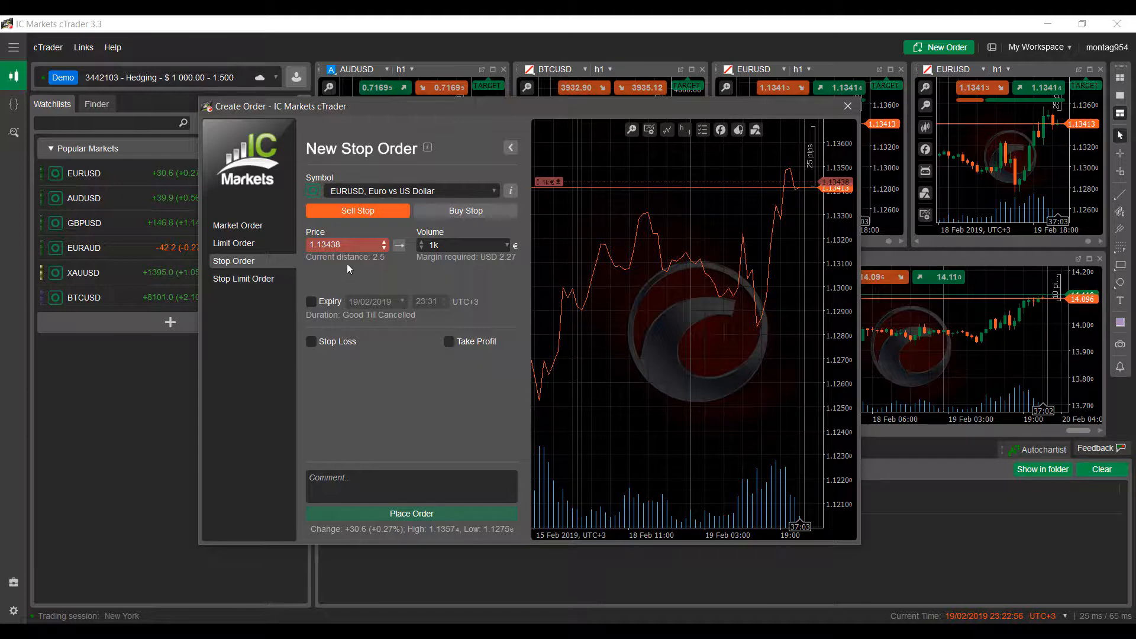
left_click(244, 278)
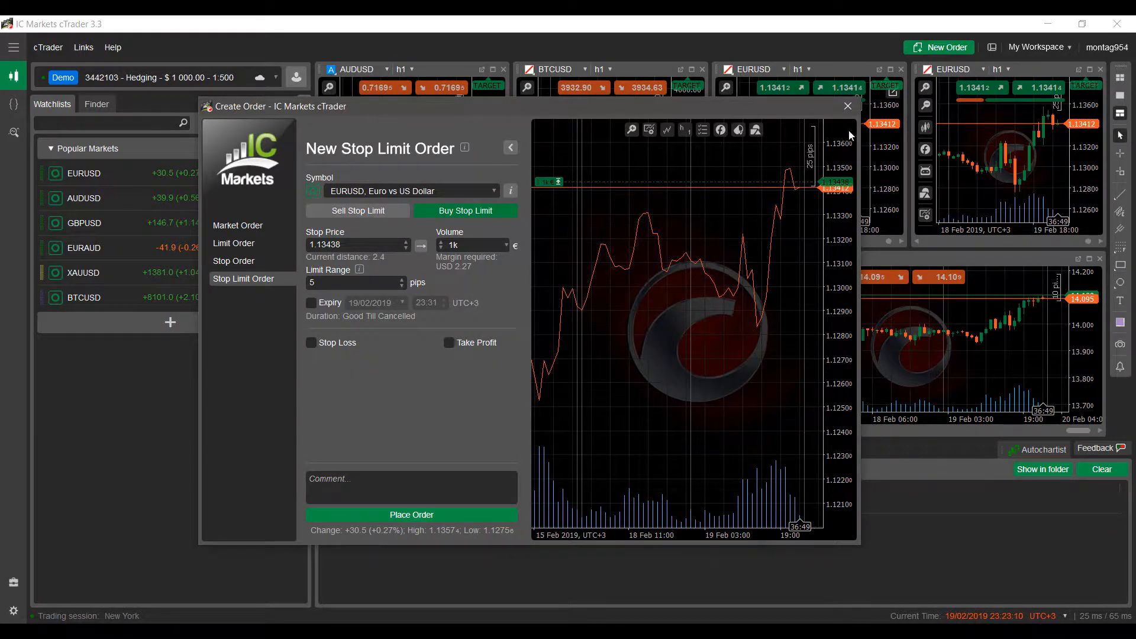
left_click(845, 106)
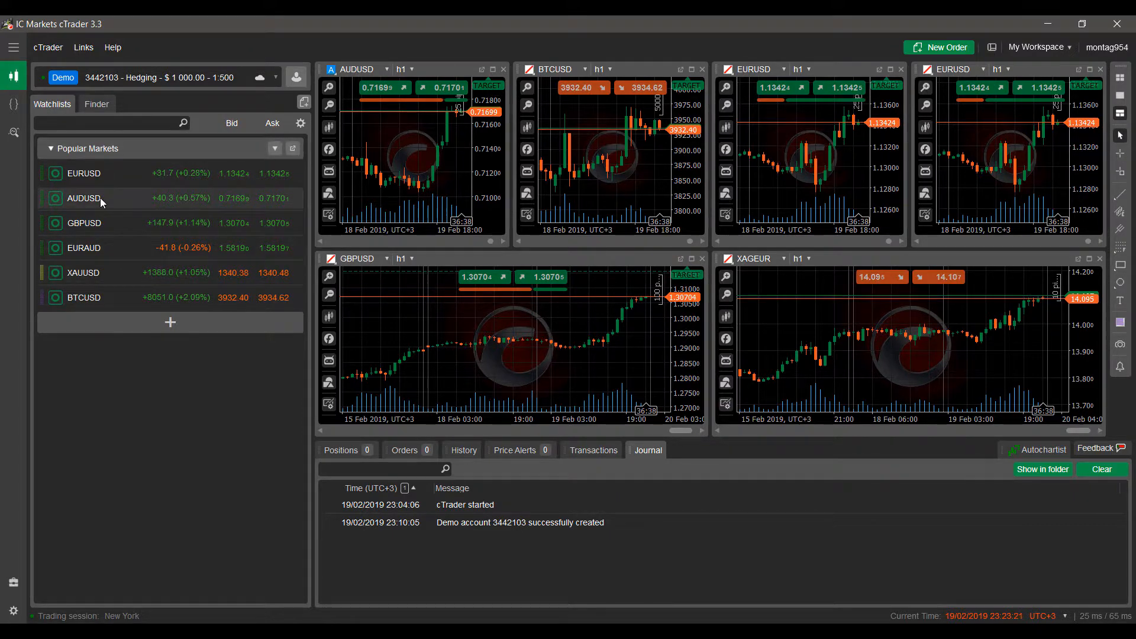
- Start an AUDUSD order from the watchlist context menu, close it unplaced, and bring up XAUUSD's order options
right_click(83, 198)
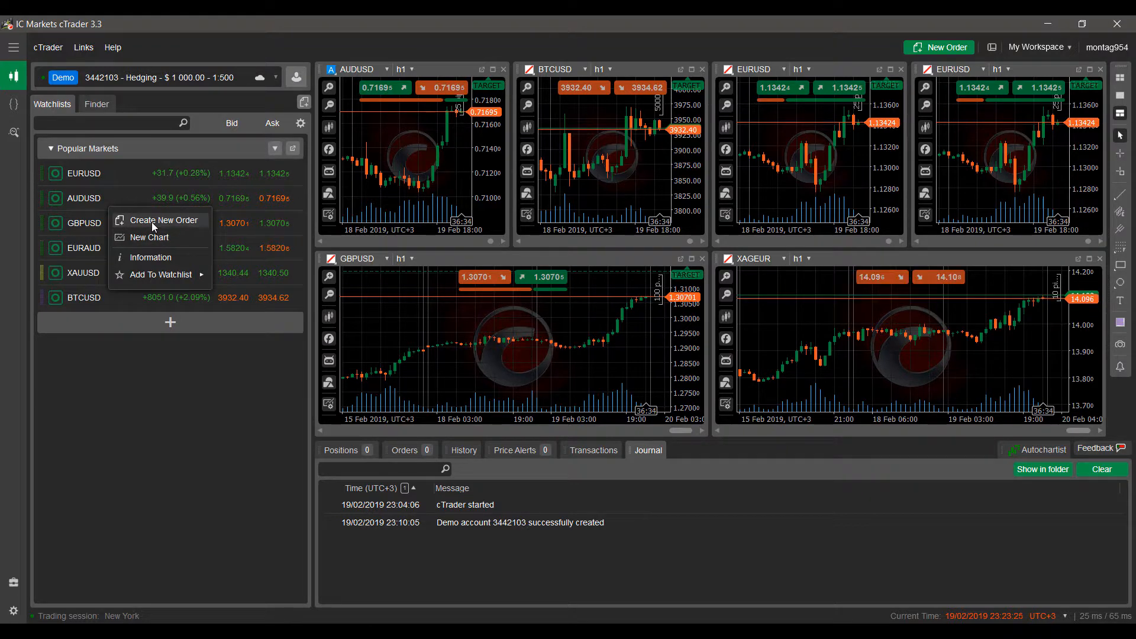
left_click(163, 220)
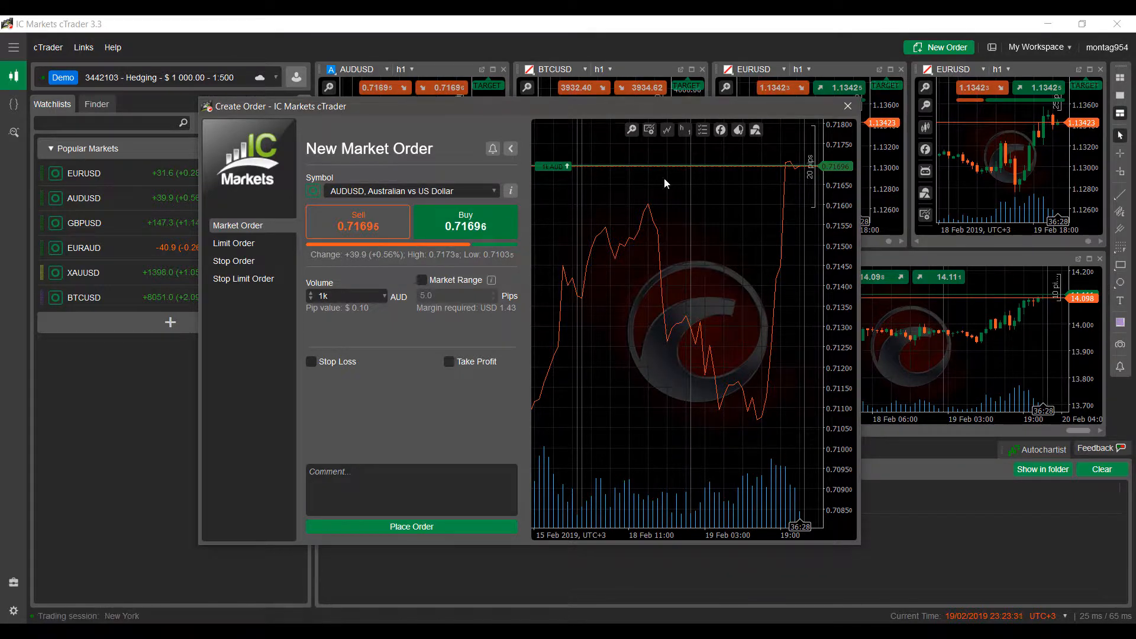
left_click(846, 105)
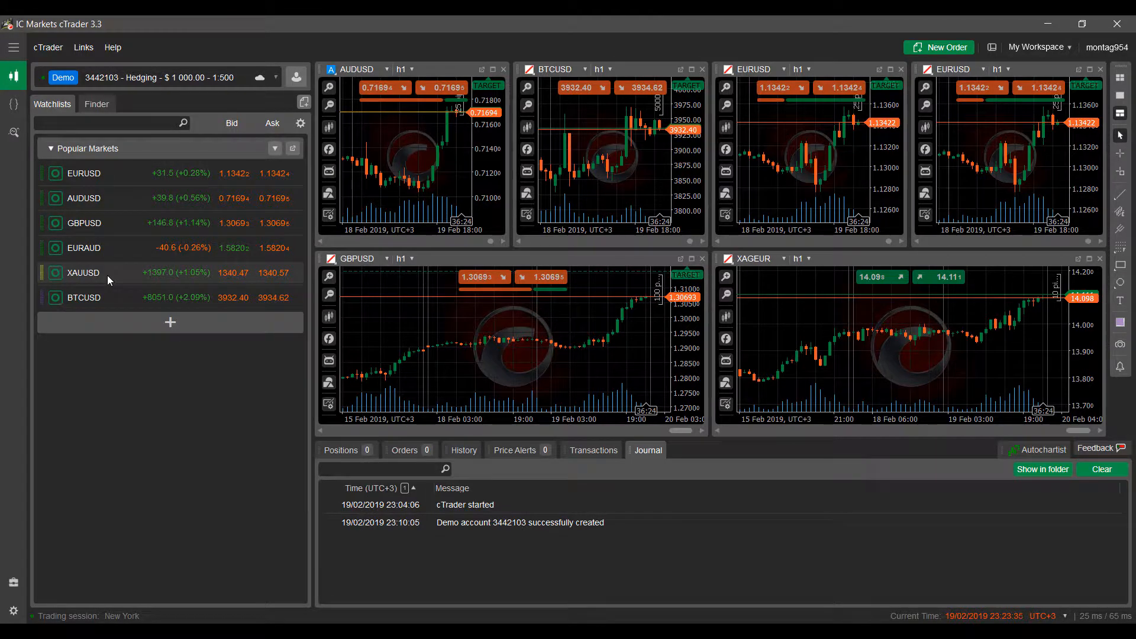
right_click(83, 272)
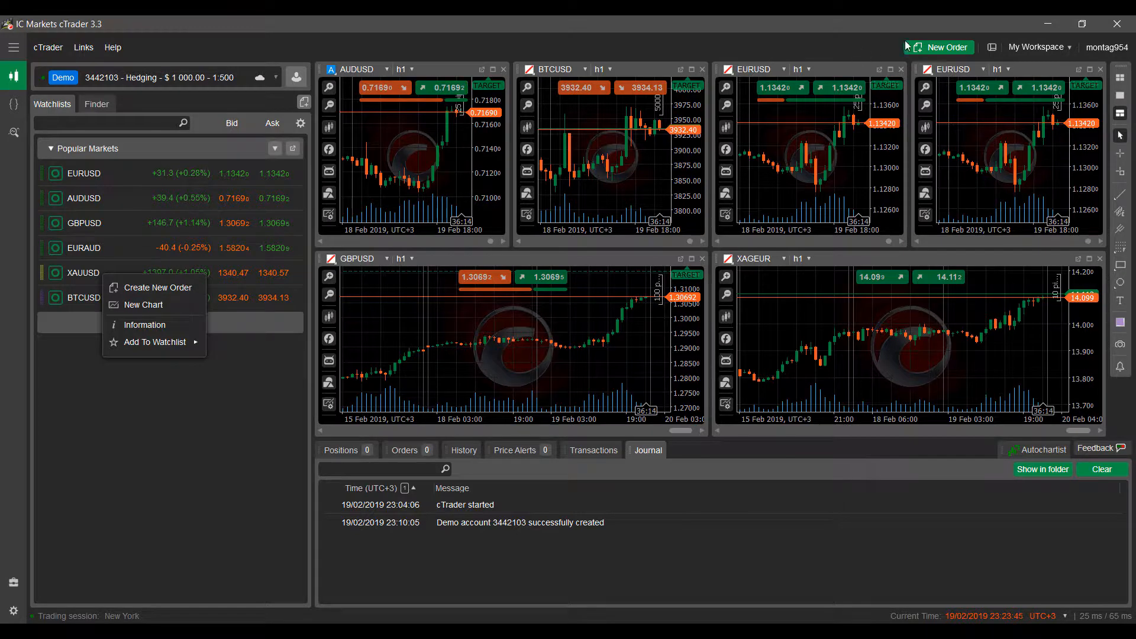
- Open a new EURUSD order, peek at the tradable symbol list, and close the window unplaced
left_click(158, 286)
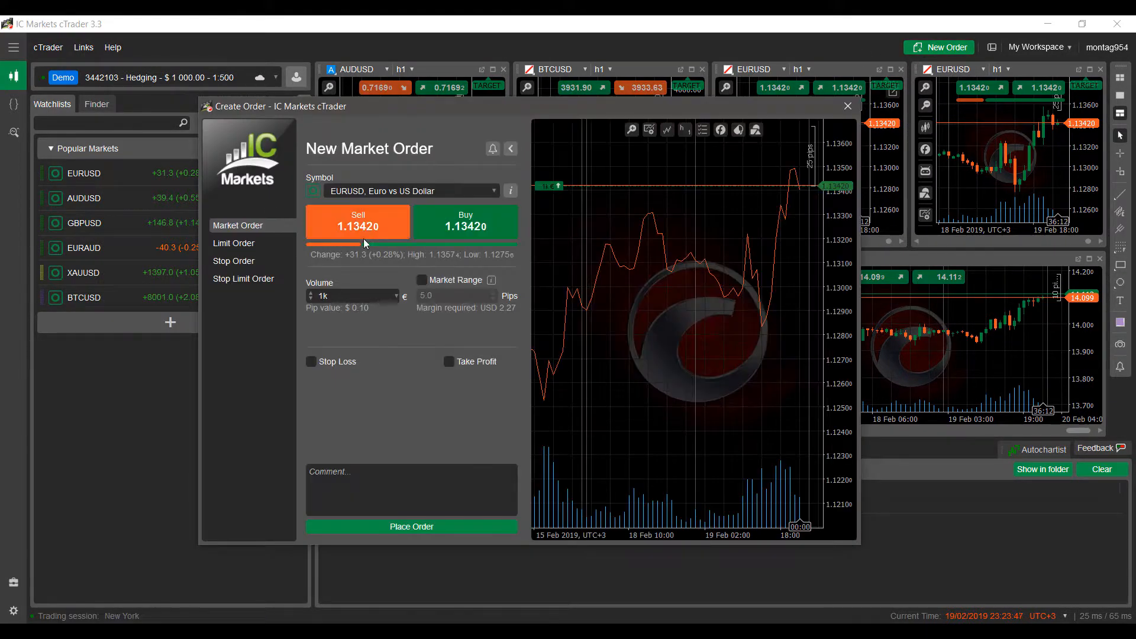
left_click(489, 191)
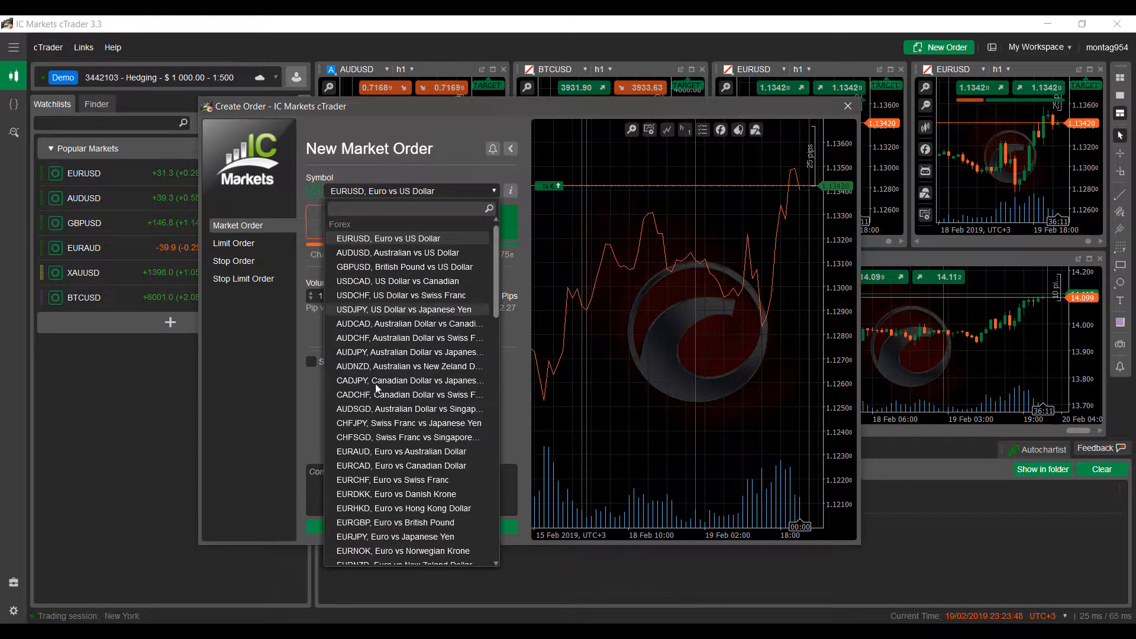
left_click(388, 237)
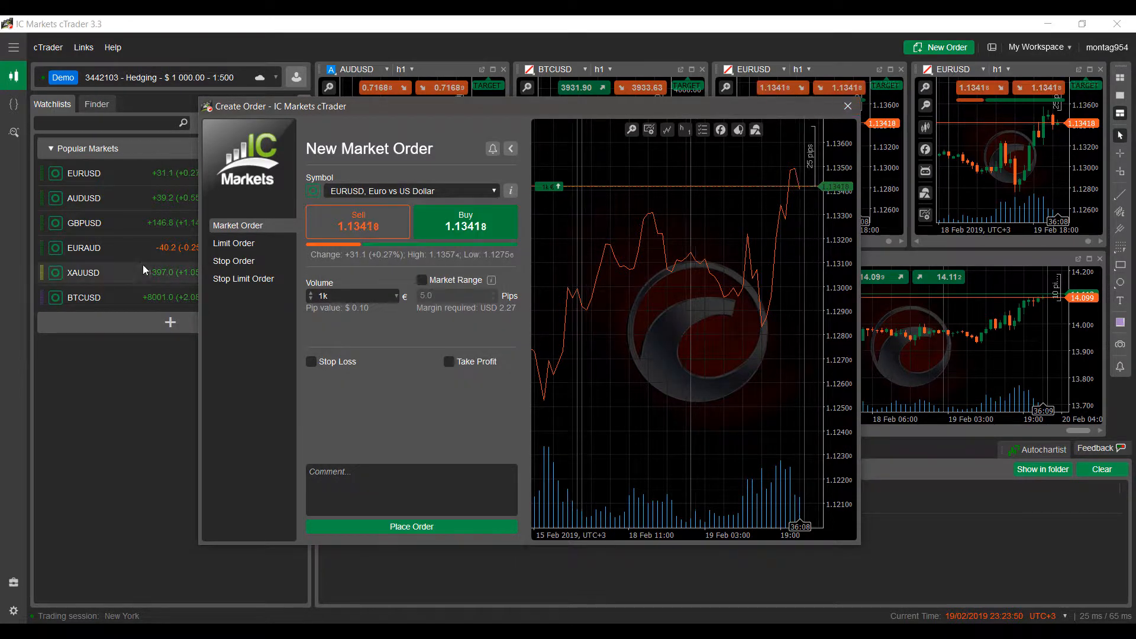
left_click(845, 106)
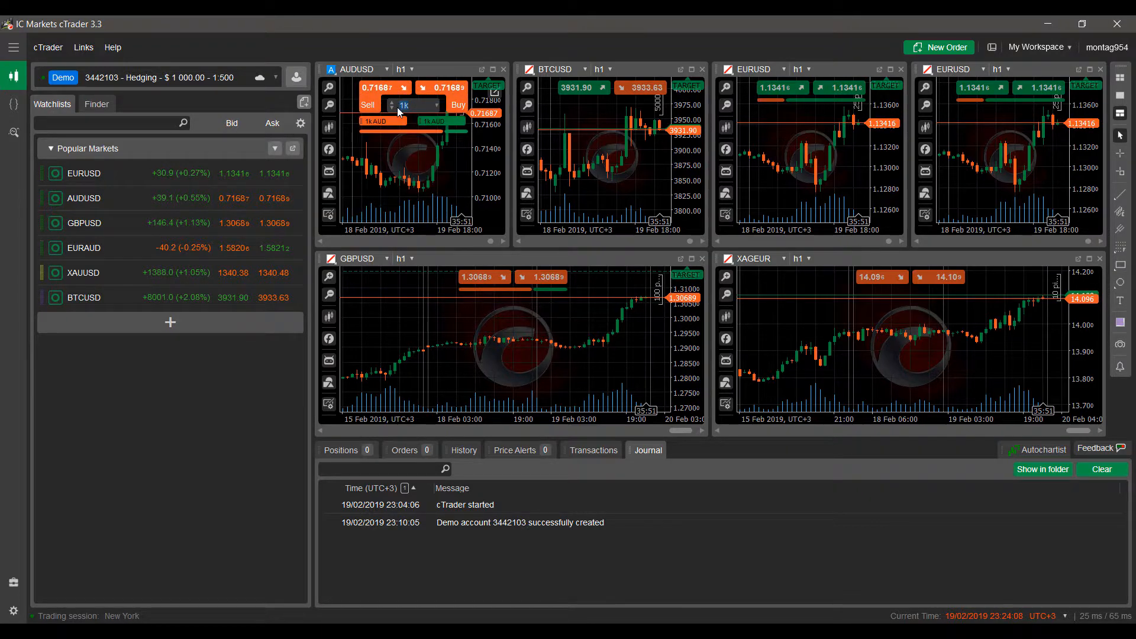
mouse_move(382, 120)
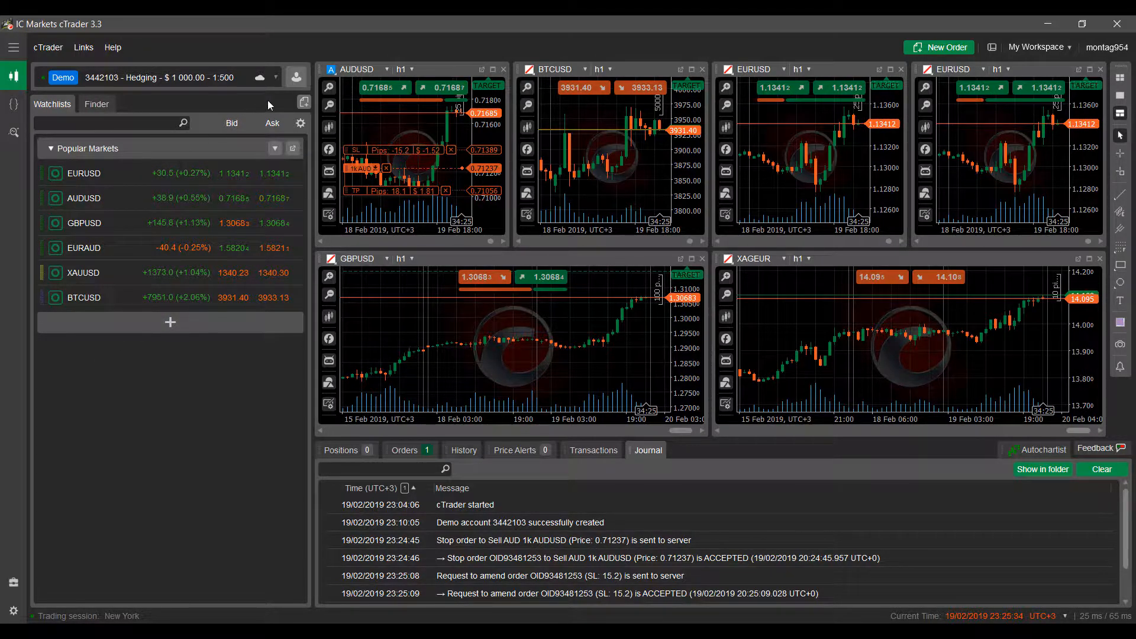
mouse_move(302, 105)
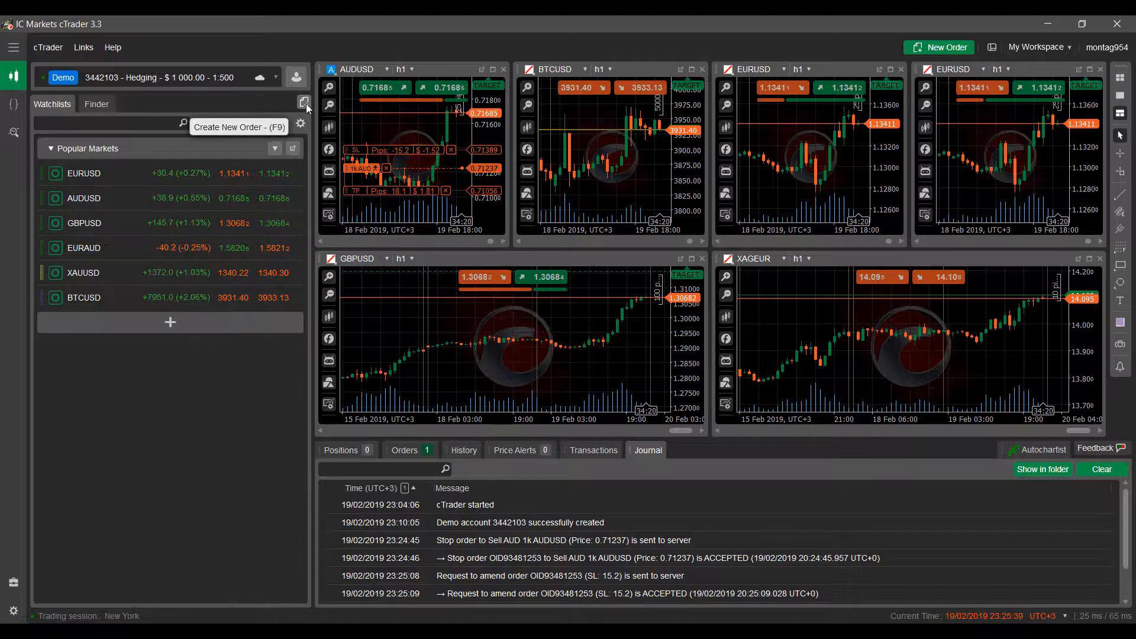
- Open Create Order via the F9 icon, close it, and reopen a fresh 1k EURUSD market order from the top bar
left_click(304, 104)
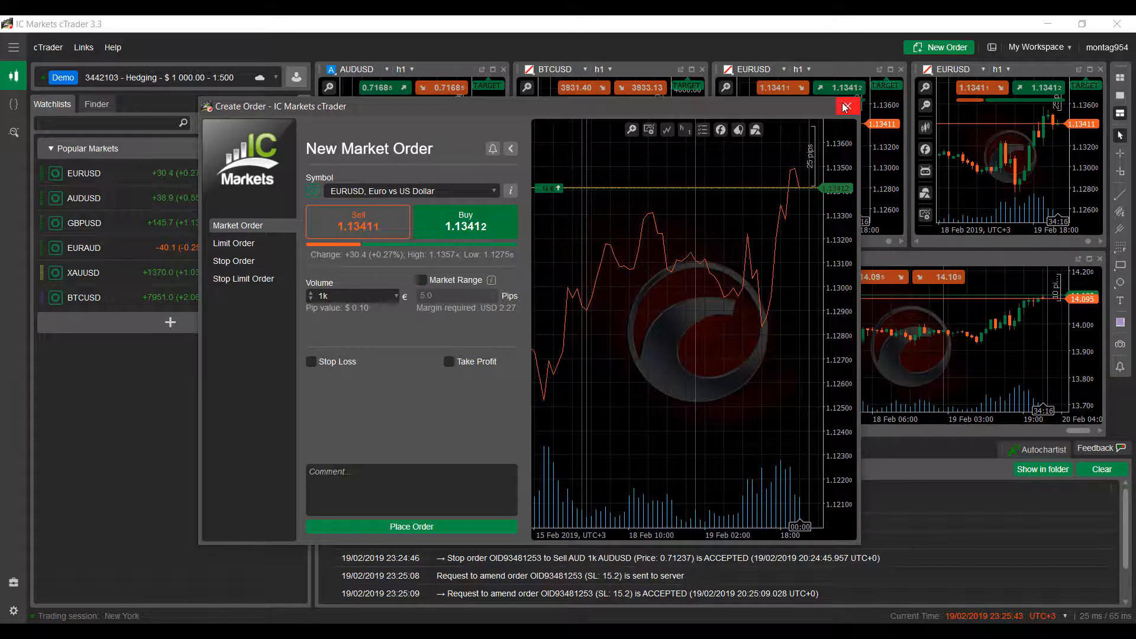
left_click(845, 106)
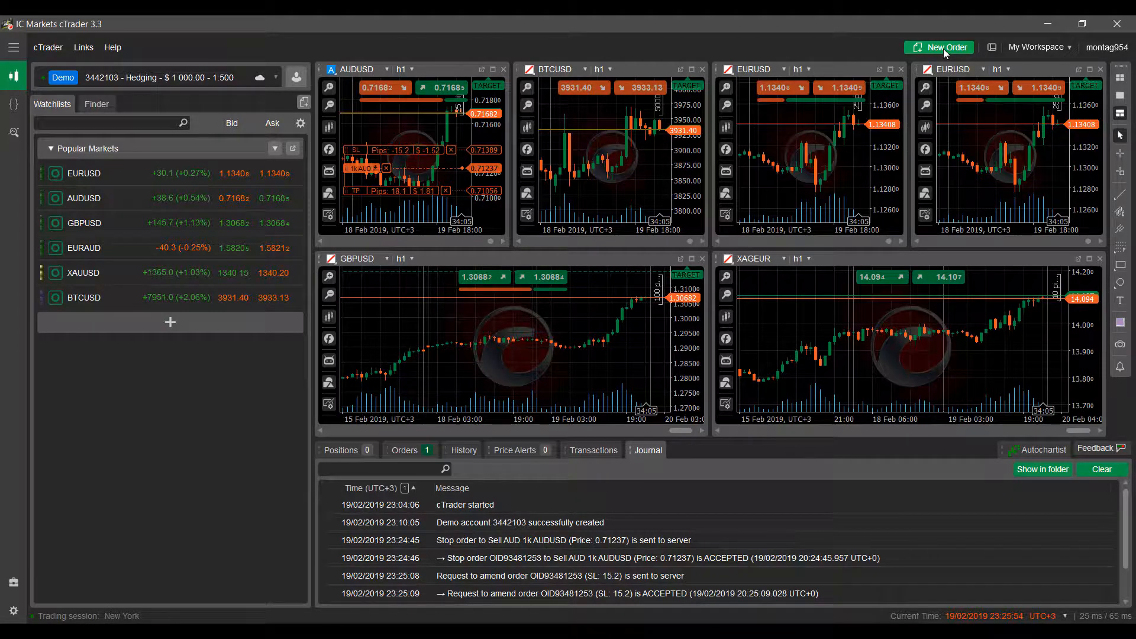
left_click(945, 48)
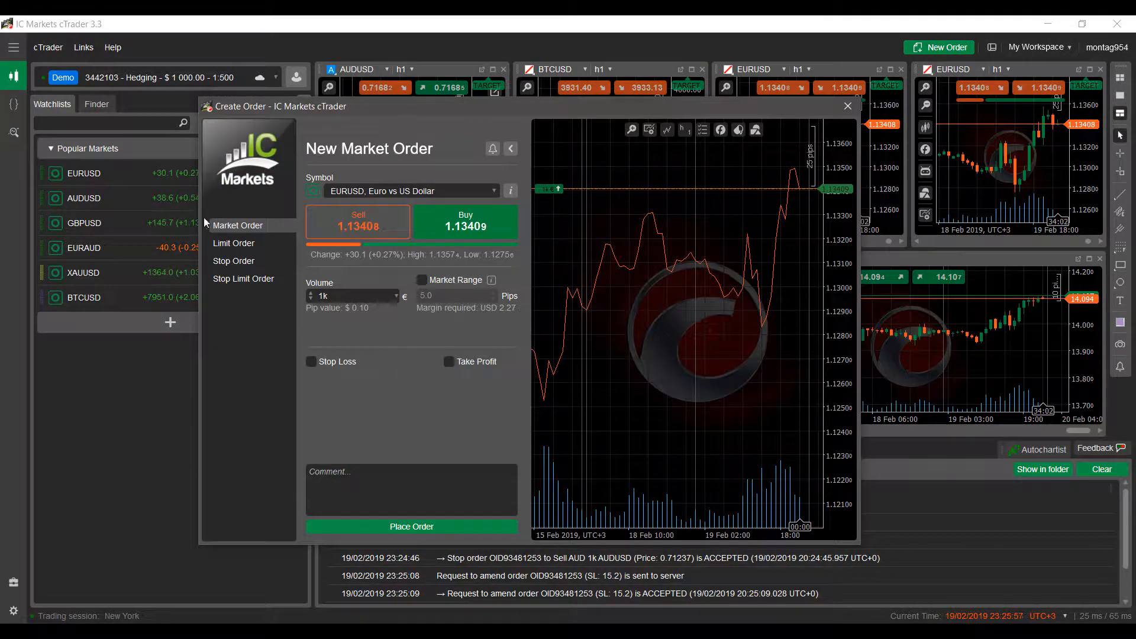